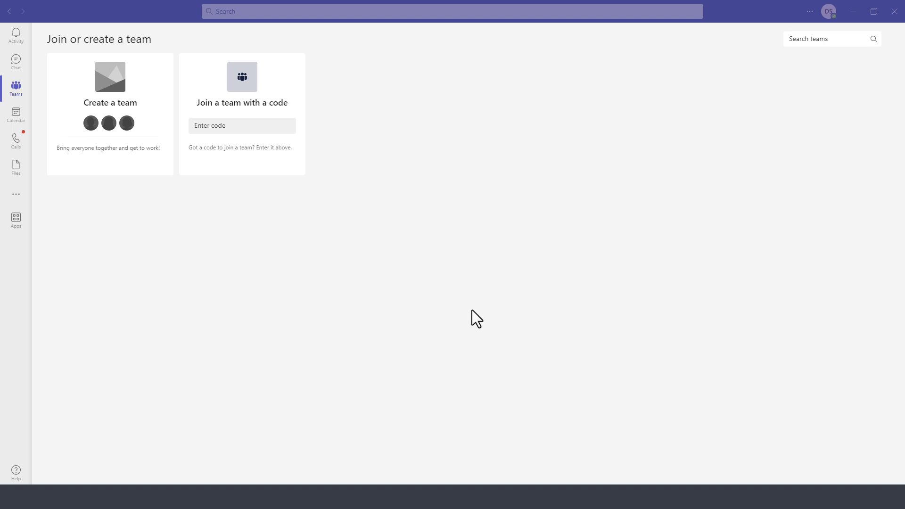
{"action": "mouse_move", "coordinate": [254, 282]}
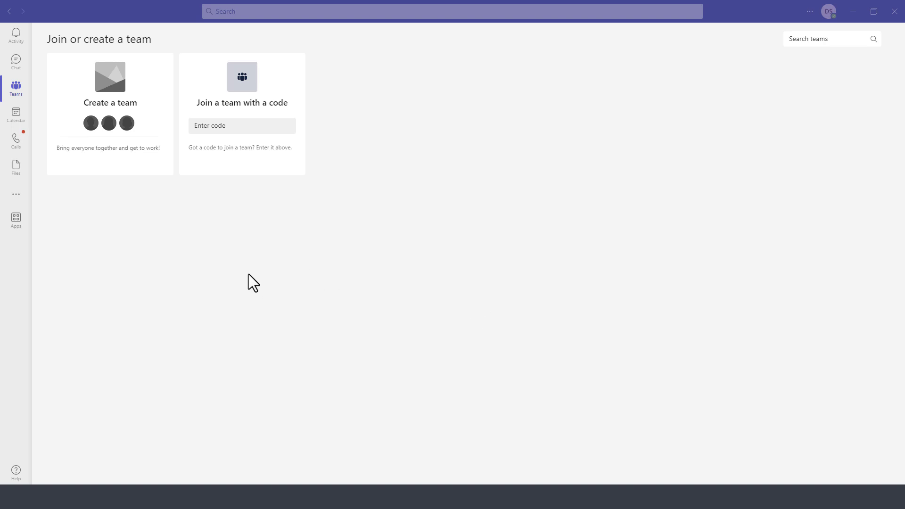
{"action": "mouse_move", "coordinate": [252, 281]}
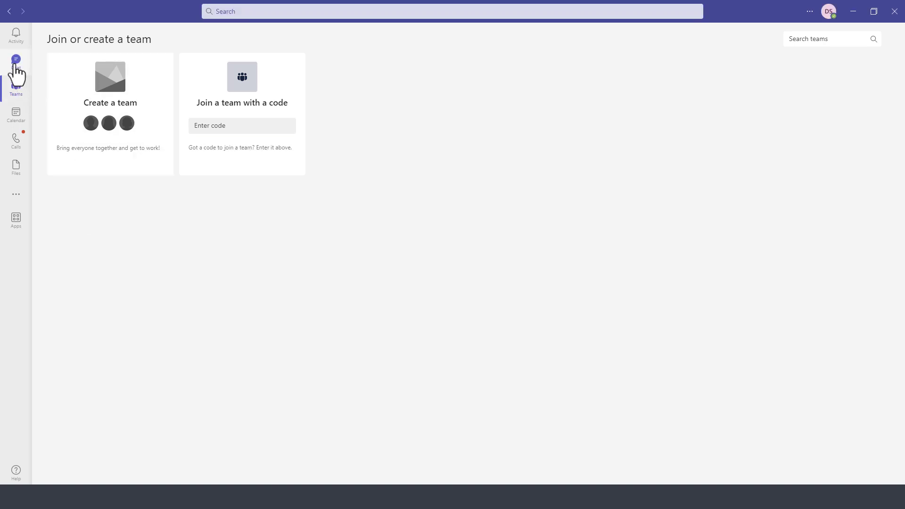
Create a private team 'Distance Education' described as 'Distance Education course development team.'
{"action": "left_click", "coordinate": [15, 63]}
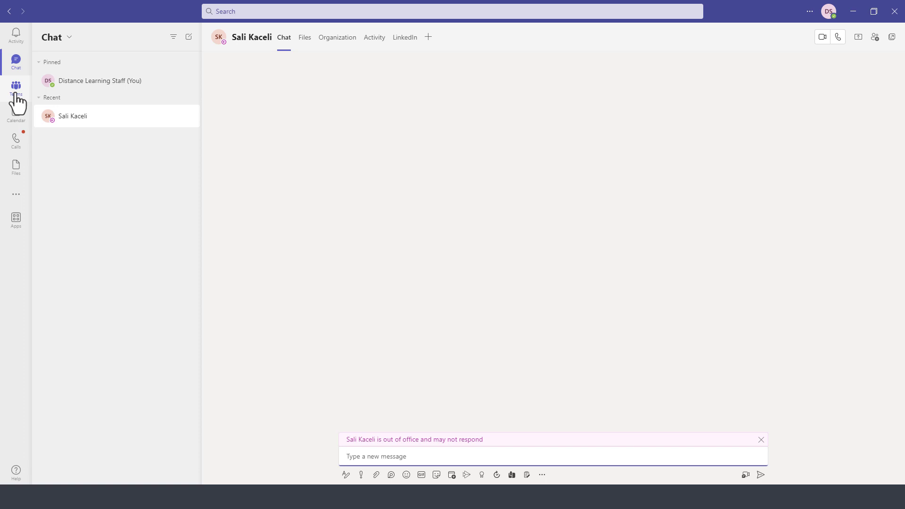
{"action": "left_click", "coordinate": [15, 86]}
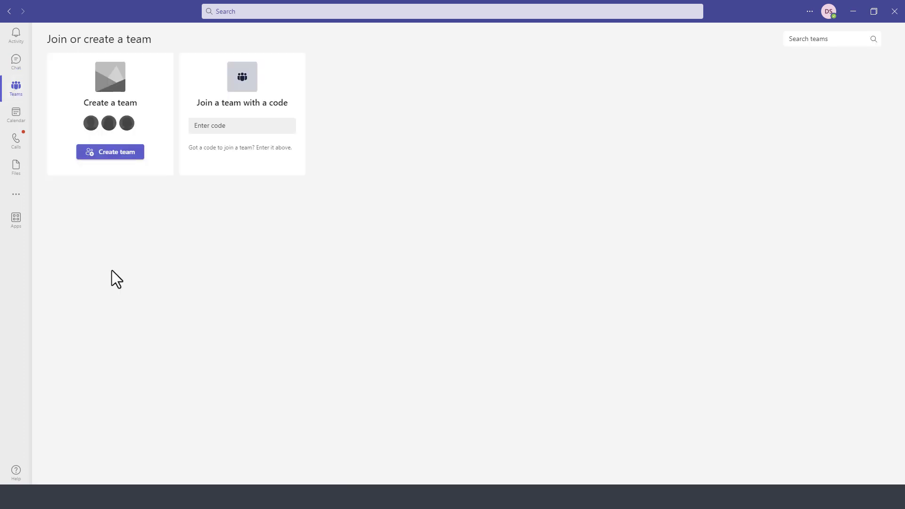
{"action": "mouse_move", "coordinate": [135, 234]}
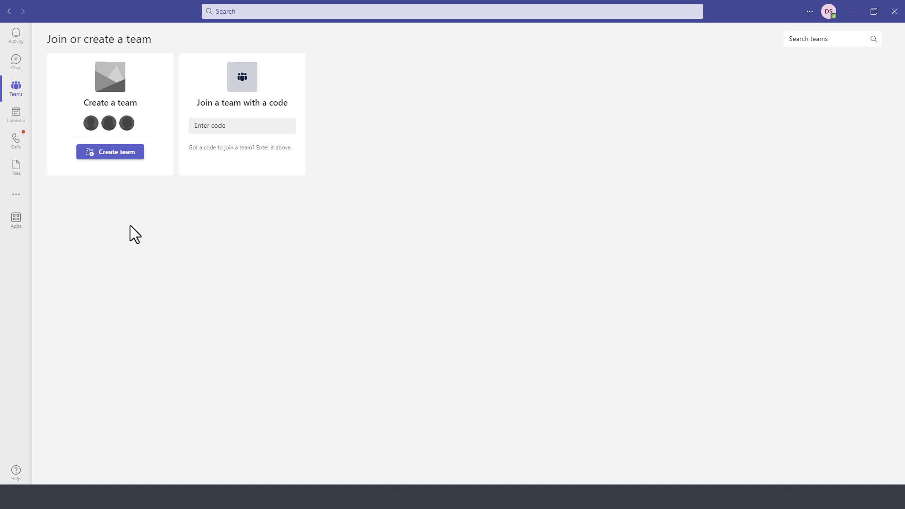
{"action": "mouse_move", "coordinate": [16, 88]}
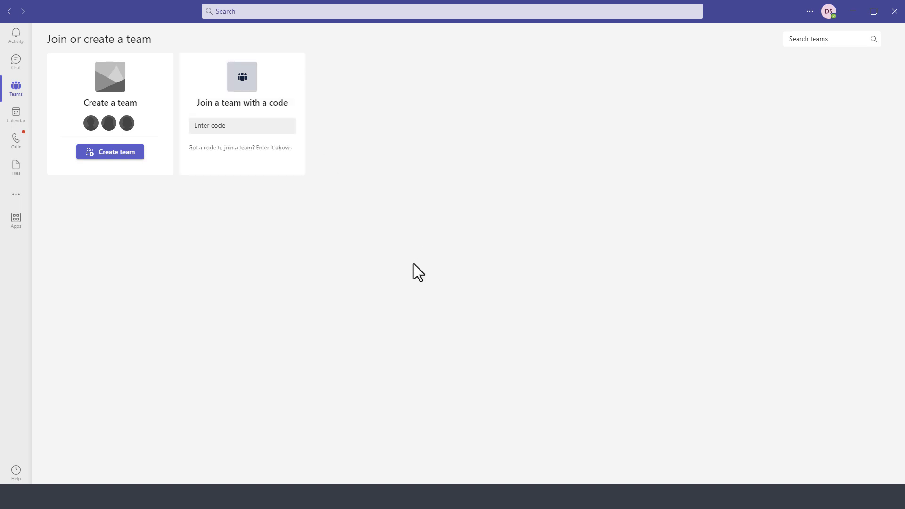
{"action": "mouse_move", "coordinate": [723, 90]}
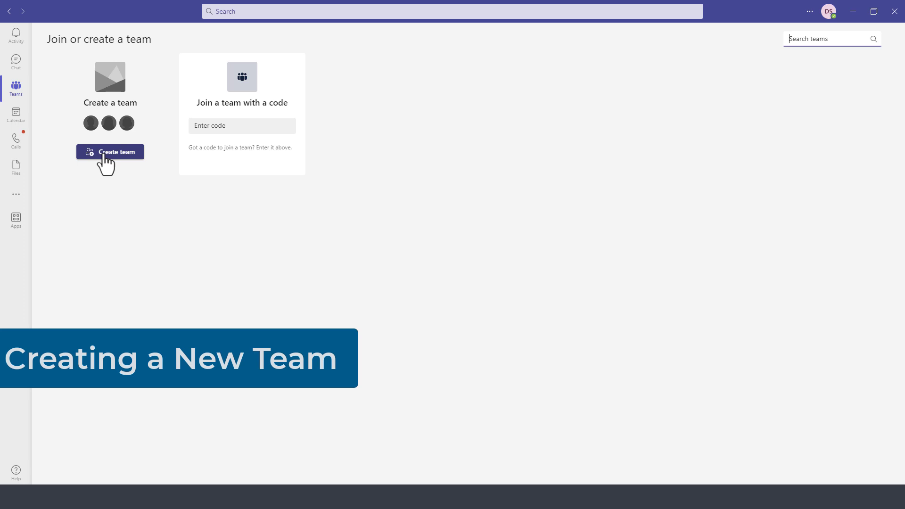
{"action": "left_click", "coordinate": [110, 152]}
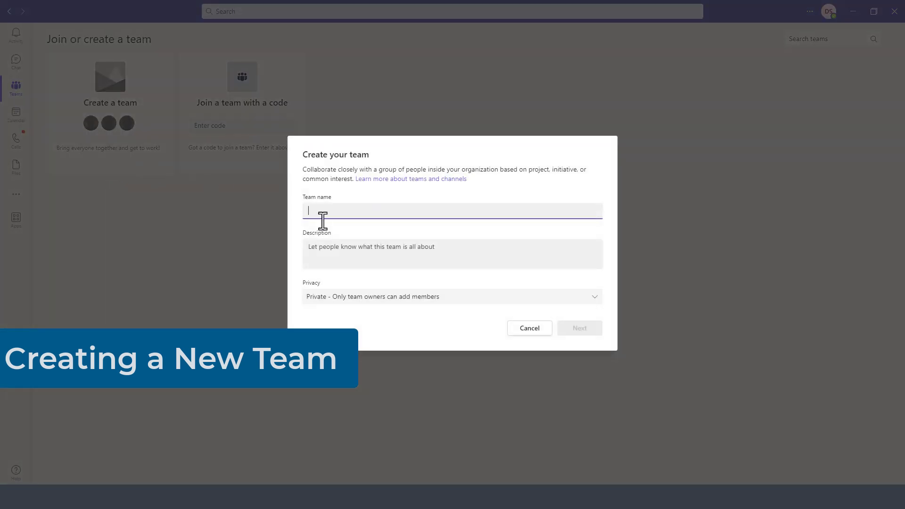
{"action": "type", "text": "Distance Education"}
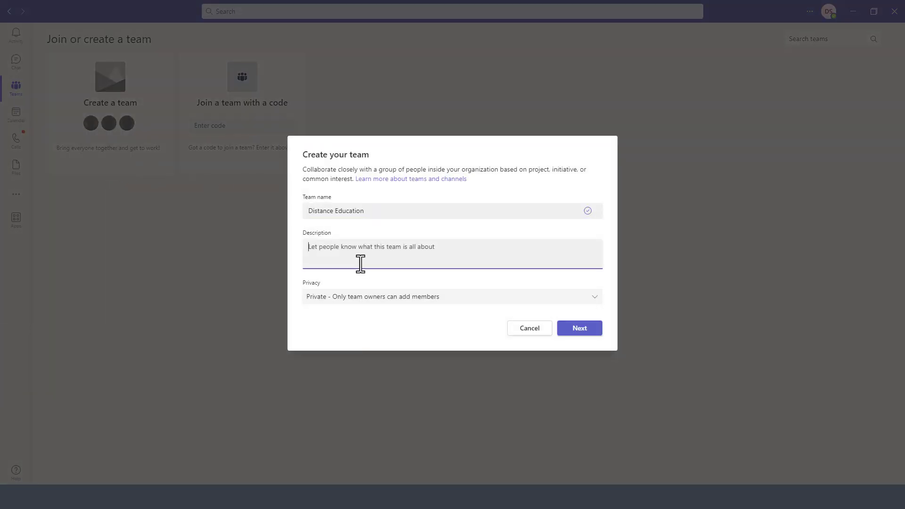
{"action": "type", "text": "Distance Education course development team."}
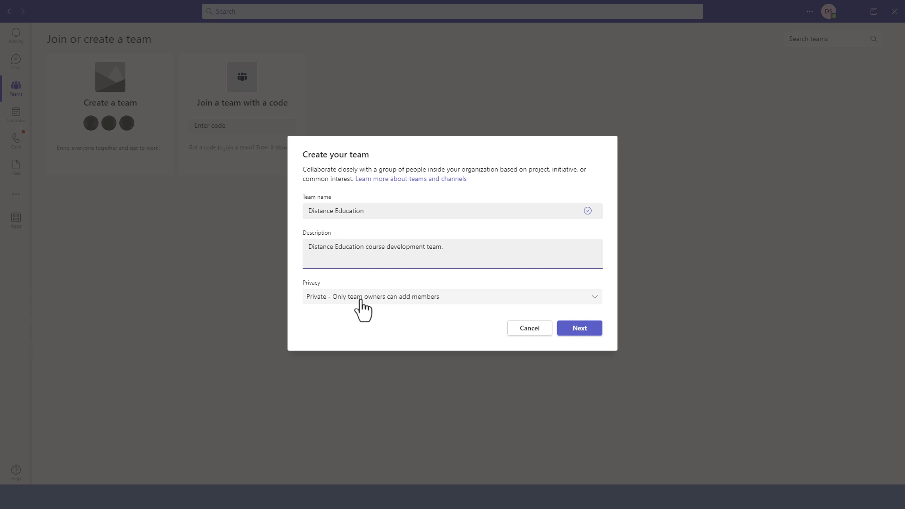
{"action": "left_click", "coordinate": [452, 297]}
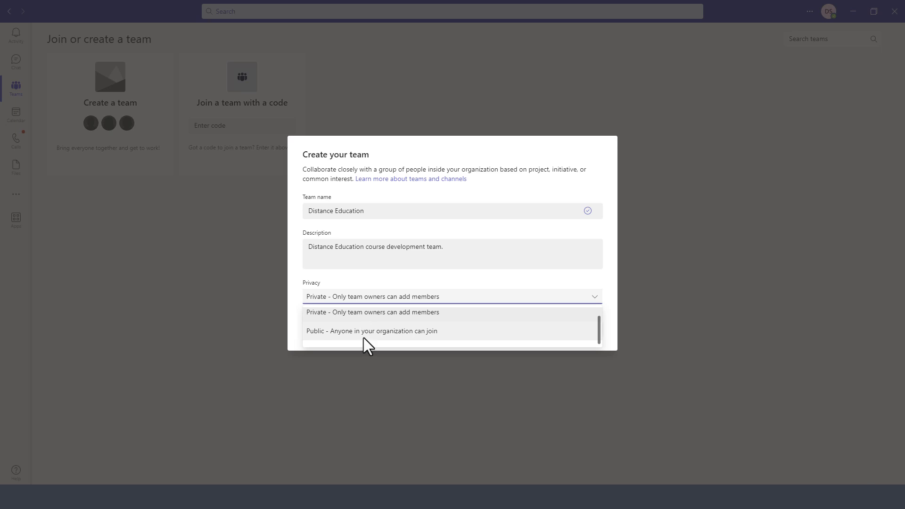
{"action": "mouse_move", "coordinate": [363, 326]}
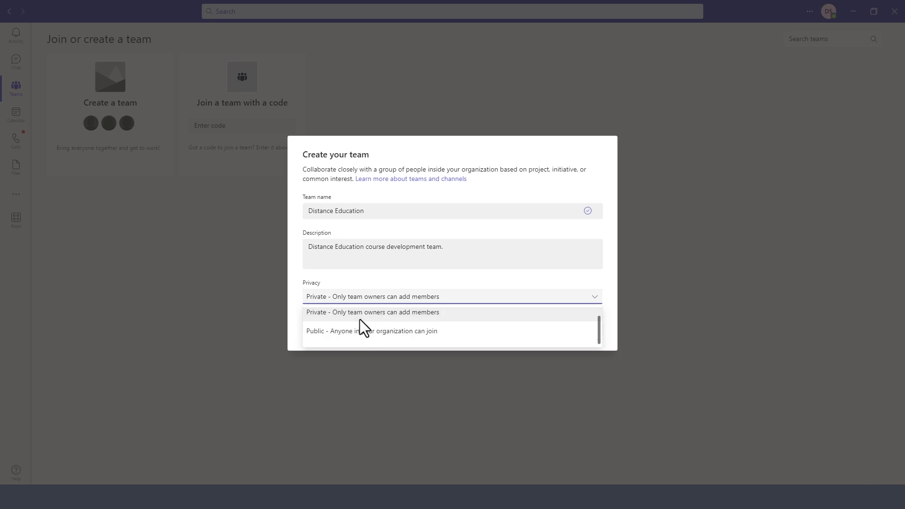
{"action": "left_click", "coordinate": [372, 312]}
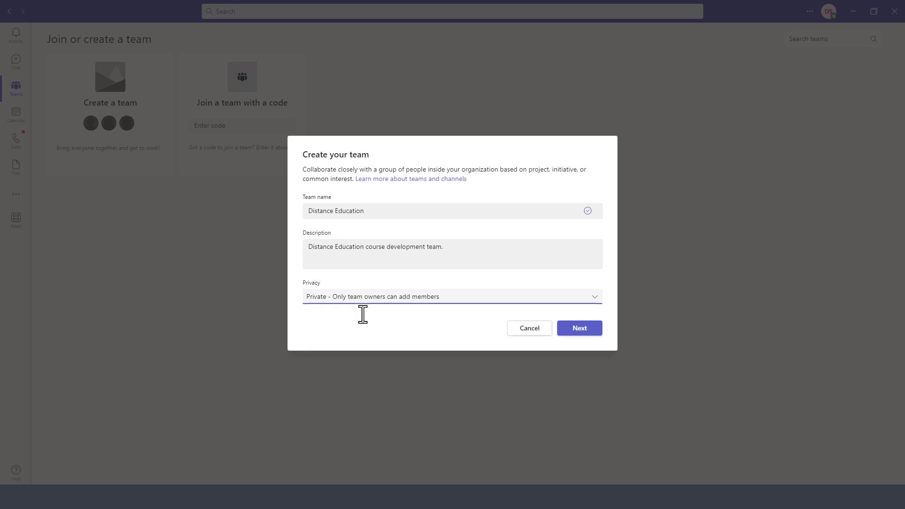
{"action": "mouse_move", "coordinate": [579, 328]}
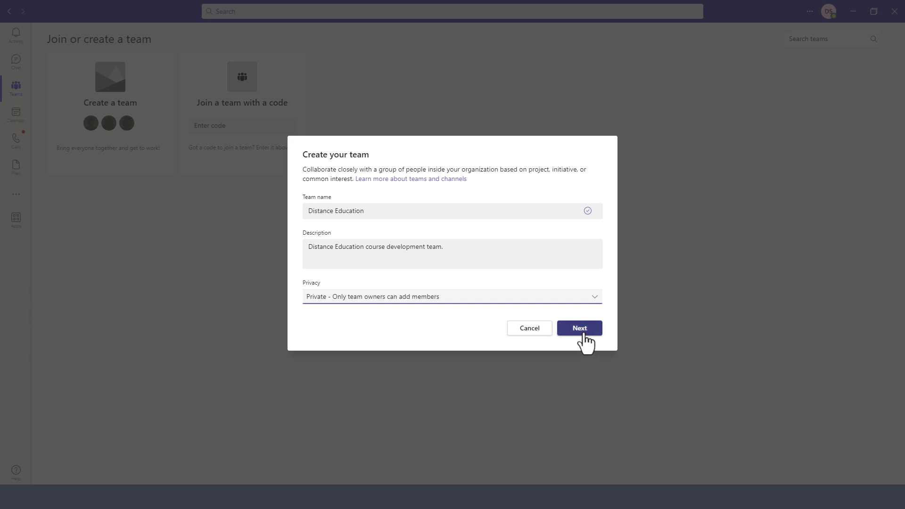
{"action": "left_click", "coordinate": [578, 328]}
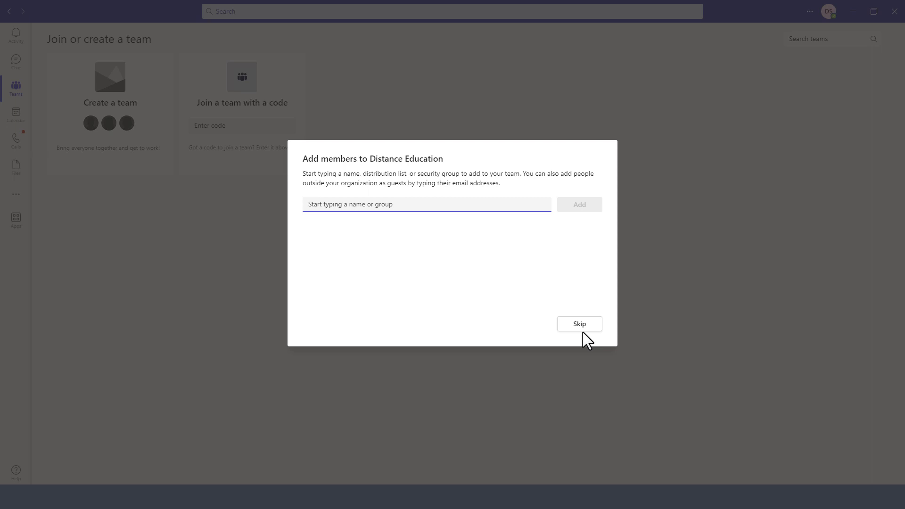
Add Online Instructor and Distance Learning Staff 2 to the team with the Member role
{"action": "left_click", "coordinate": [426, 203]}
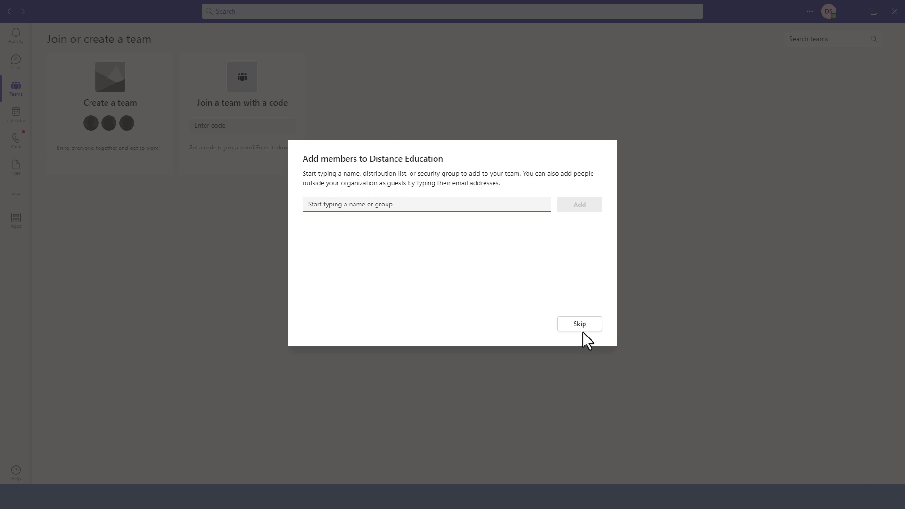
{"action": "left_click", "coordinate": [426, 203]}
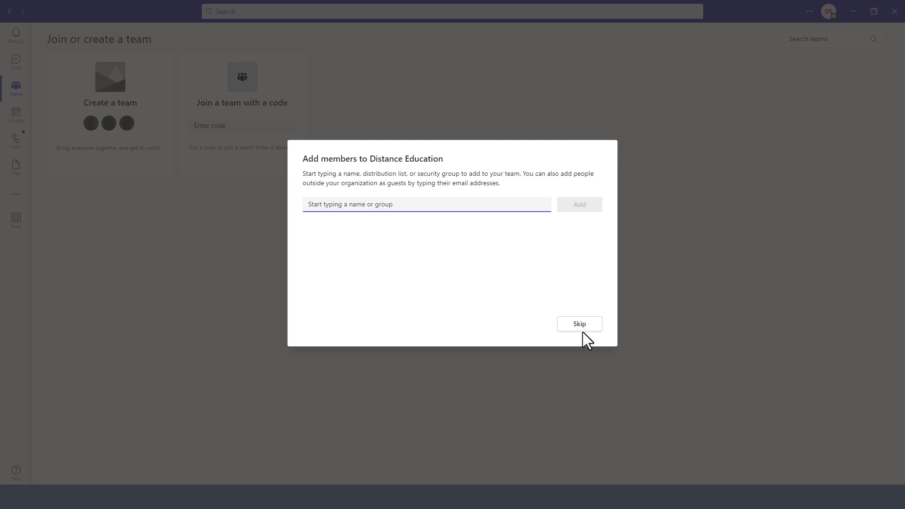
{"action": "type", "text": "onlineinstructor"}
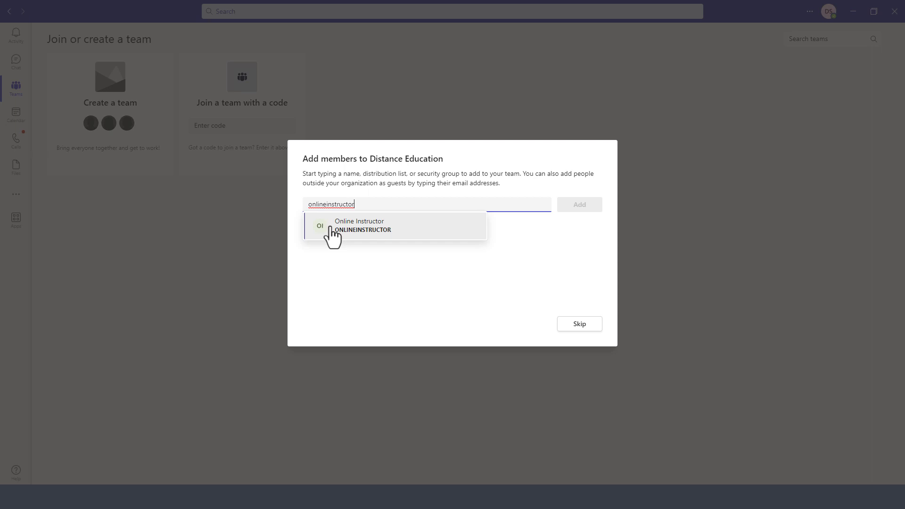
{"action": "left_click", "coordinate": [361, 225]}
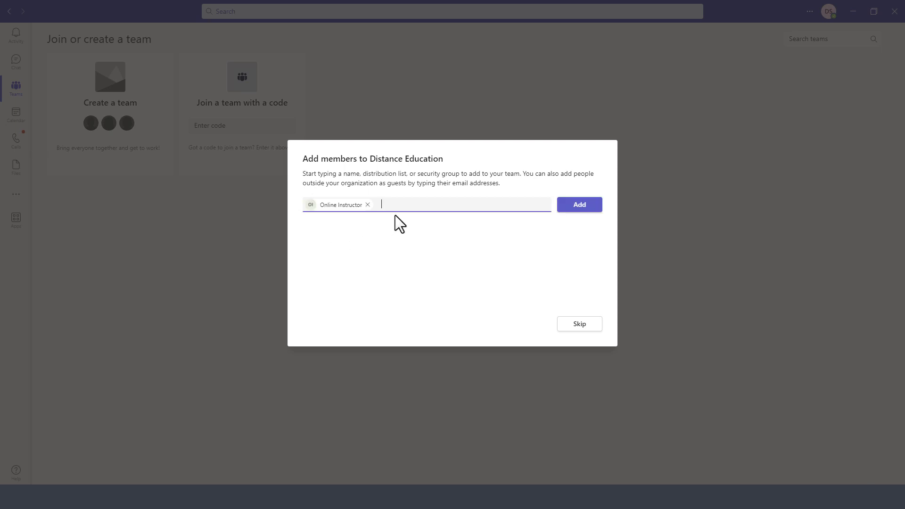
{"action": "left_click", "coordinate": [422, 204]}
{"action": "type", "text": " Distance Learning Staff 2"}
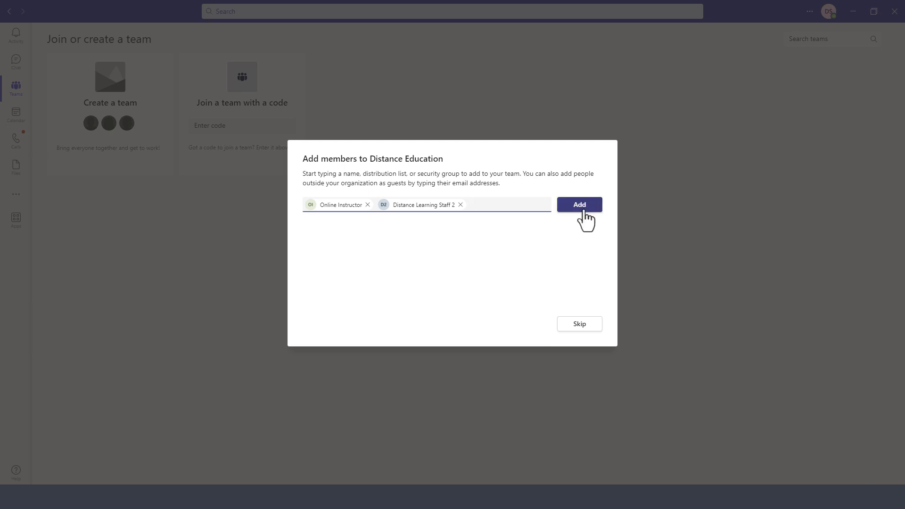
{"action": "left_click", "coordinate": [579, 204]}
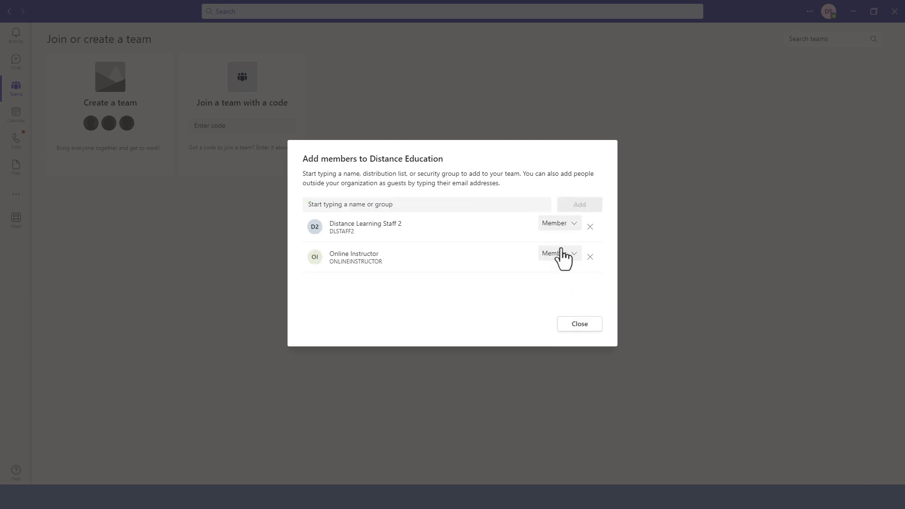
{"action": "mouse_move", "coordinate": [464, 250]}
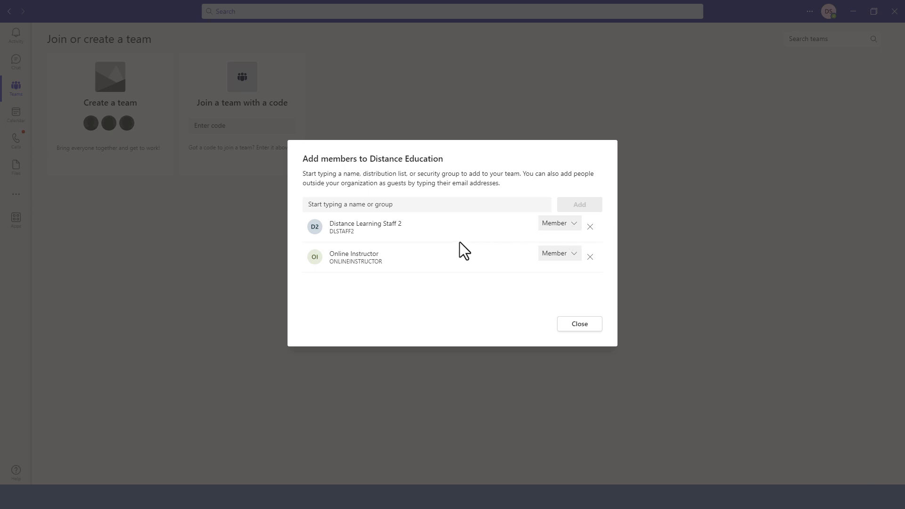
{"action": "left_click", "coordinate": [557, 254]}
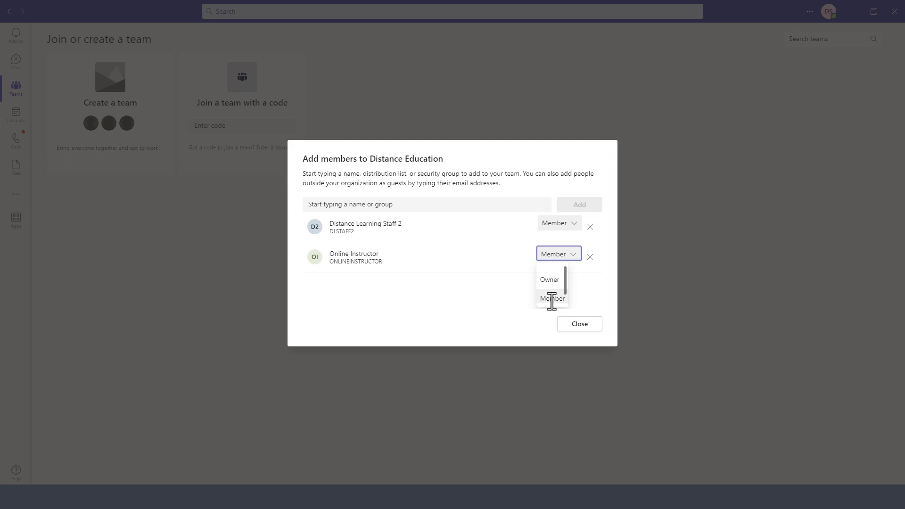
{"action": "left_click", "coordinate": [552, 298]}
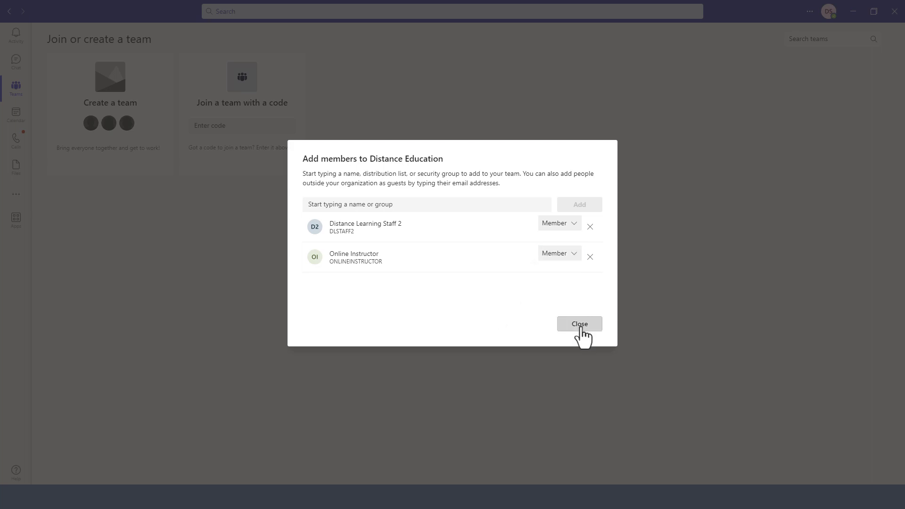
{"action": "left_click", "coordinate": [578, 324]}
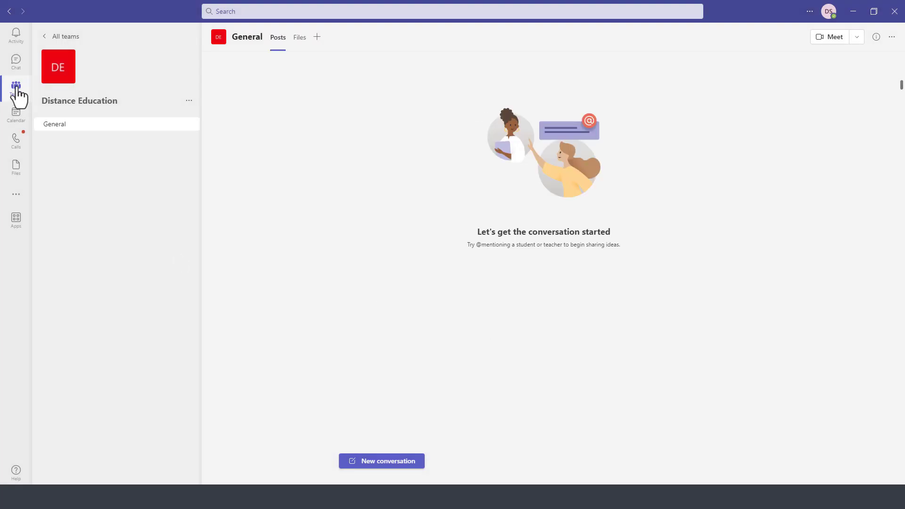
{"action": "left_click", "coordinate": [16, 88]}
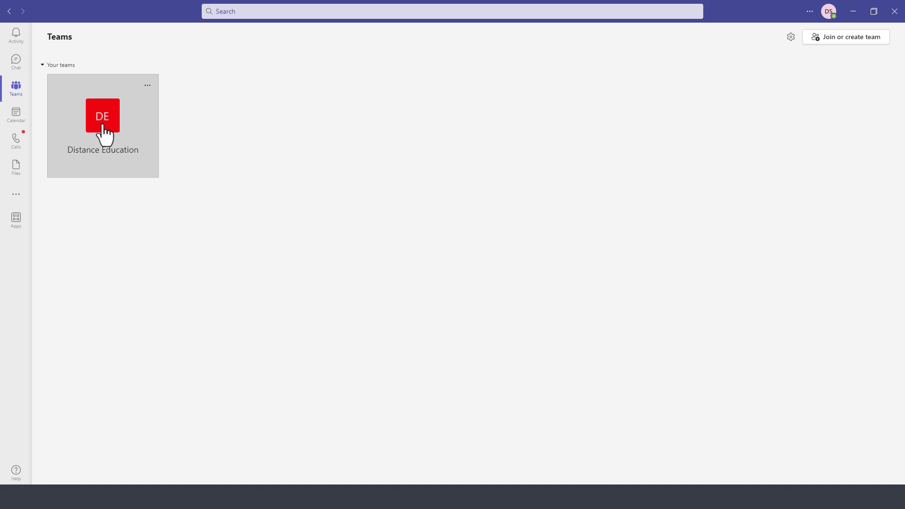
{"action": "left_click", "coordinate": [102, 115]}
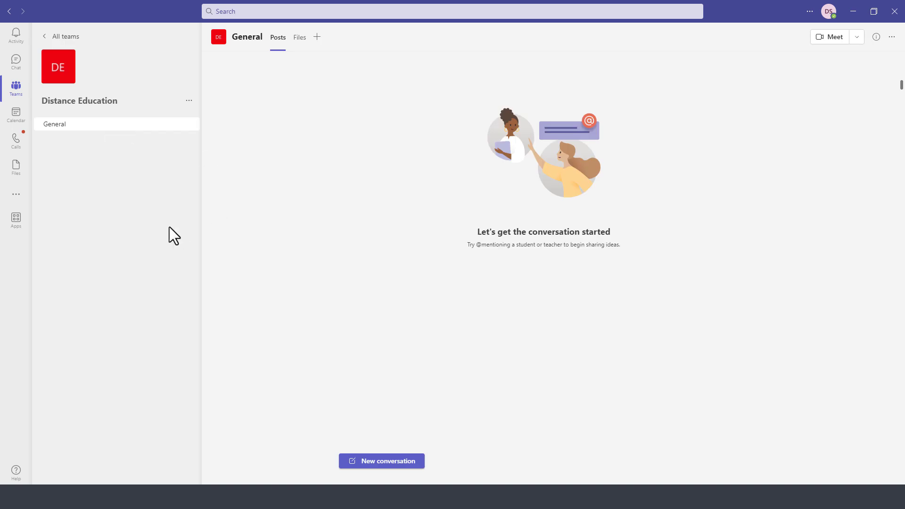
{"action": "mouse_move", "coordinate": [101, 231]}
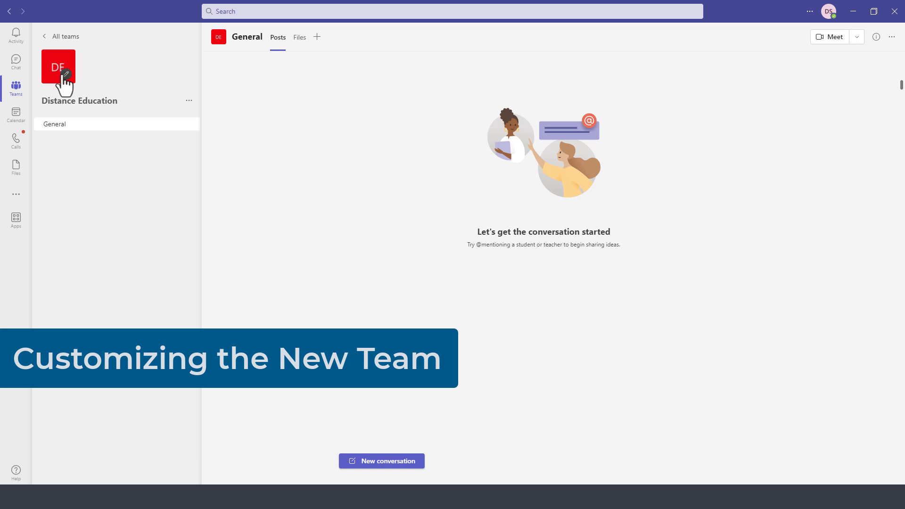
{"action": "mouse_move", "coordinate": [63, 69]}
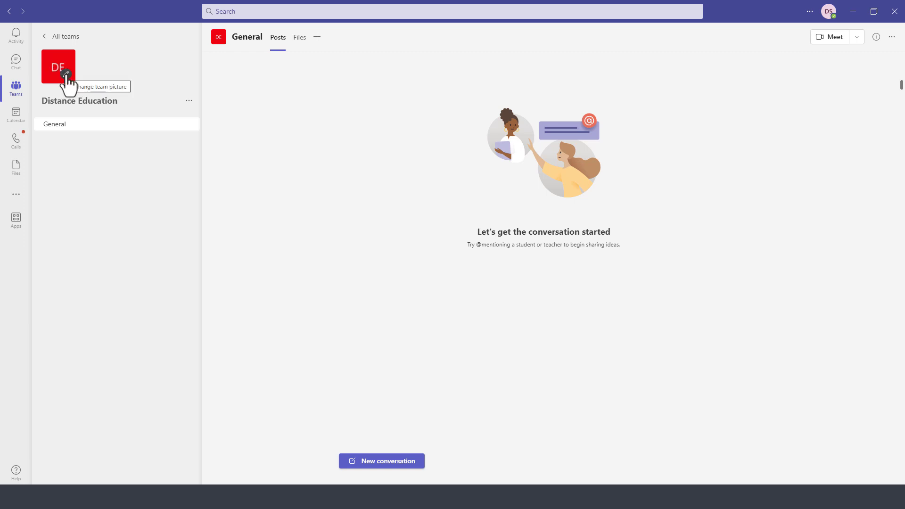
{"action": "mouse_move", "coordinate": [119, 114]}
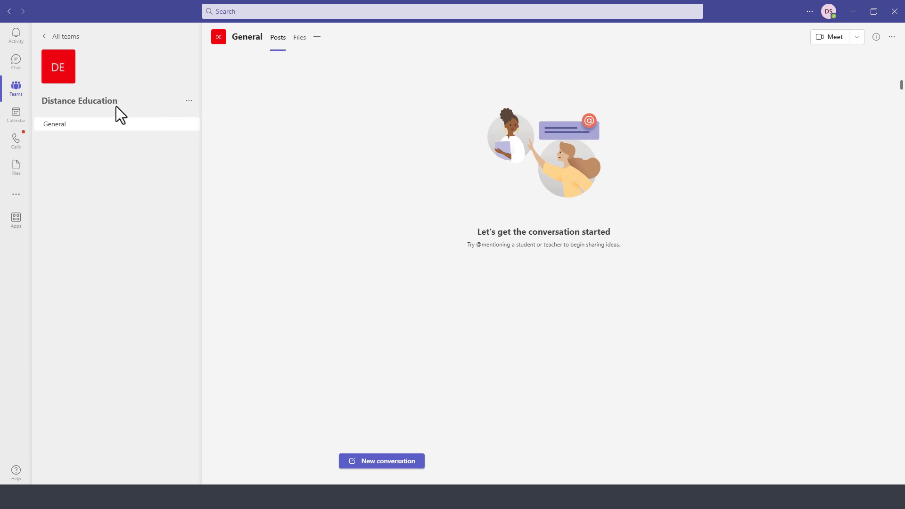
{"action": "mouse_move", "coordinate": [188, 101]}
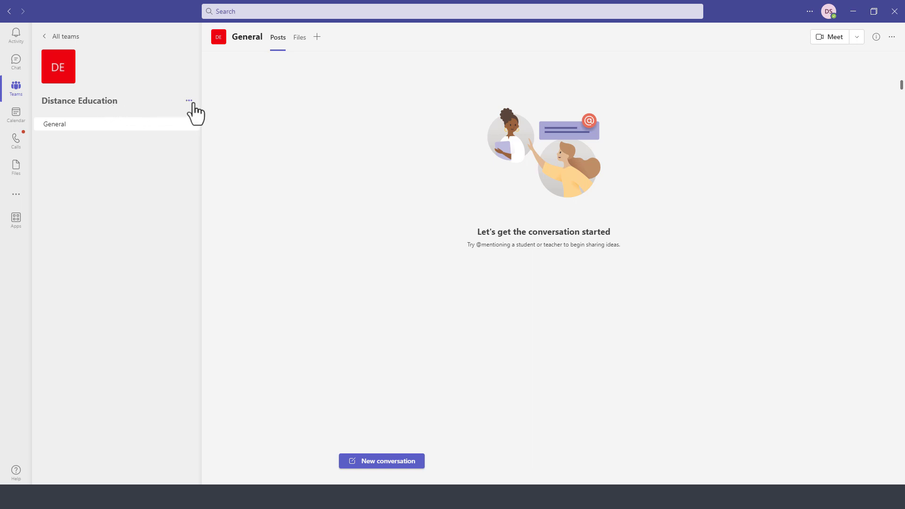
{"action": "left_click", "coordinate": [188, 101]}
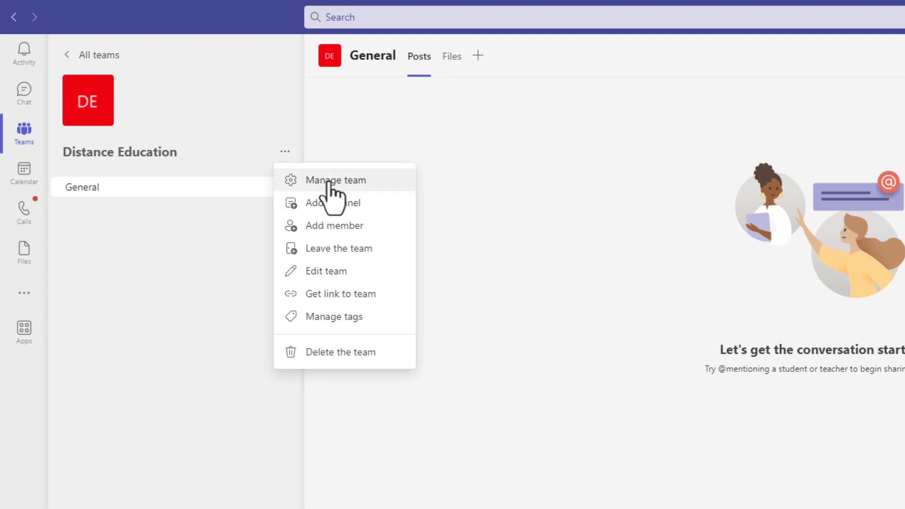
{"action": "mouse_move", "coordinate": [333, 226]}
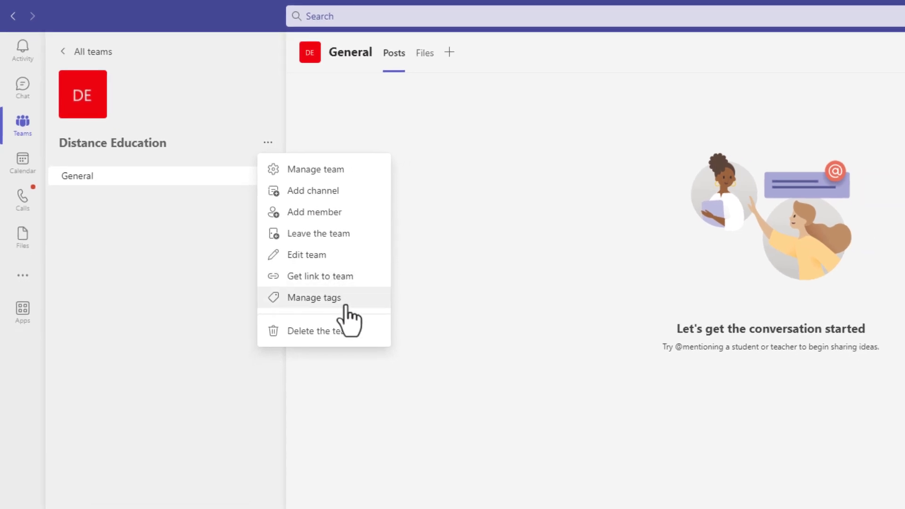
{"action": "mouse_move", "coordinate": [326, 342]}
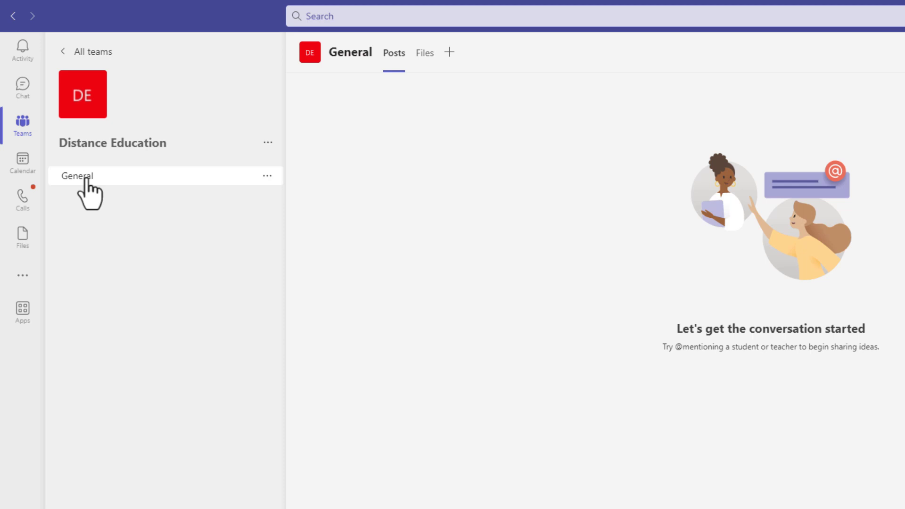
{"action": "mouse_move", "coordinate": [115, 154]}
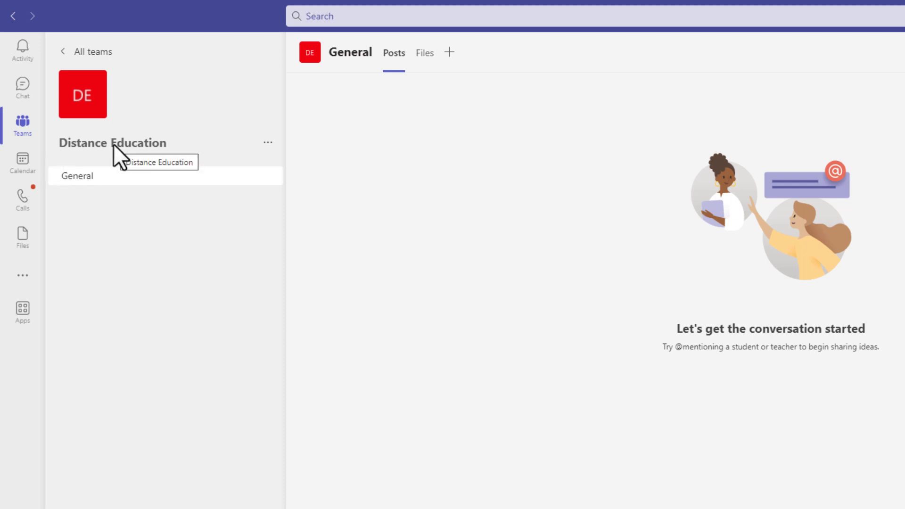
{"action": "mouse_move", "coordinate": [78, 175]}
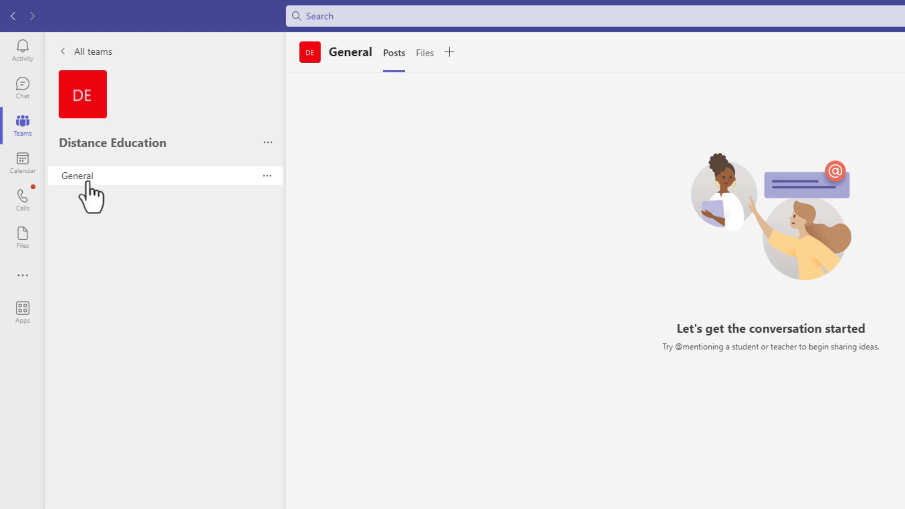
{"action": "mouse_move", "coordinate": [111, 255]}
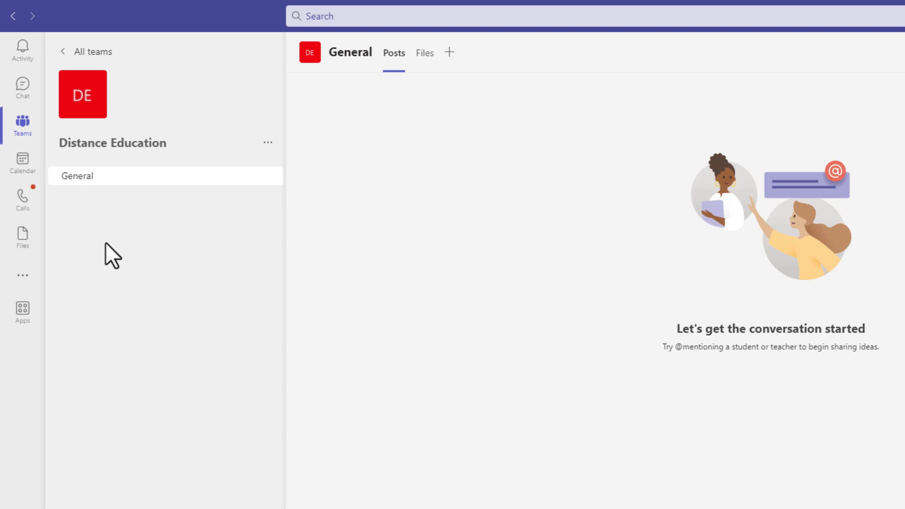
{"action": "mouse_move", "coordinate": [326, 257]}
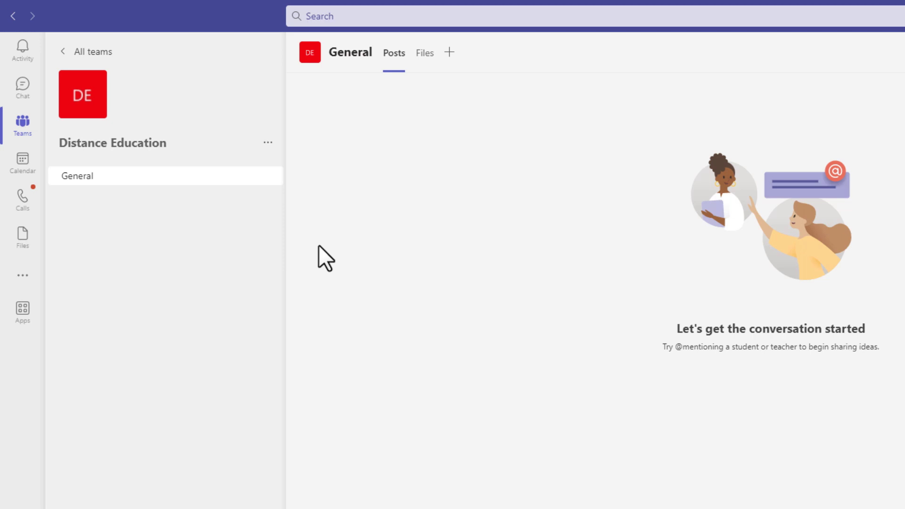
{"action": "mouse_move", "coordinate": [215, 300]}
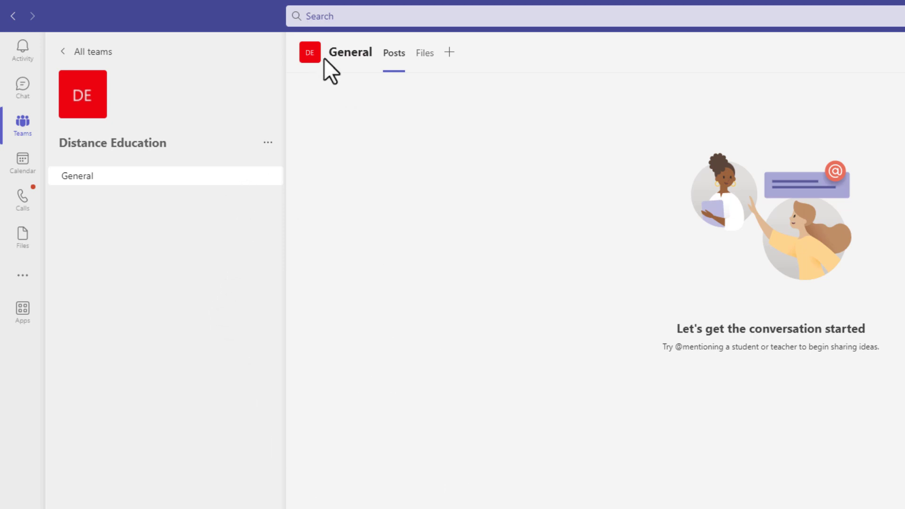
{"action": "mouse_move", "coordinate": [406, 93]}
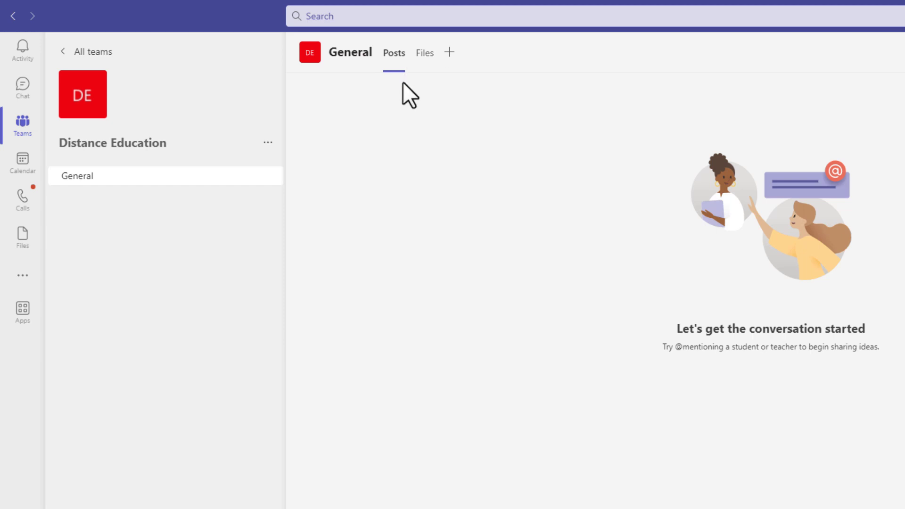
{"action": "mouse_move", "coordinate": [144, 397]}
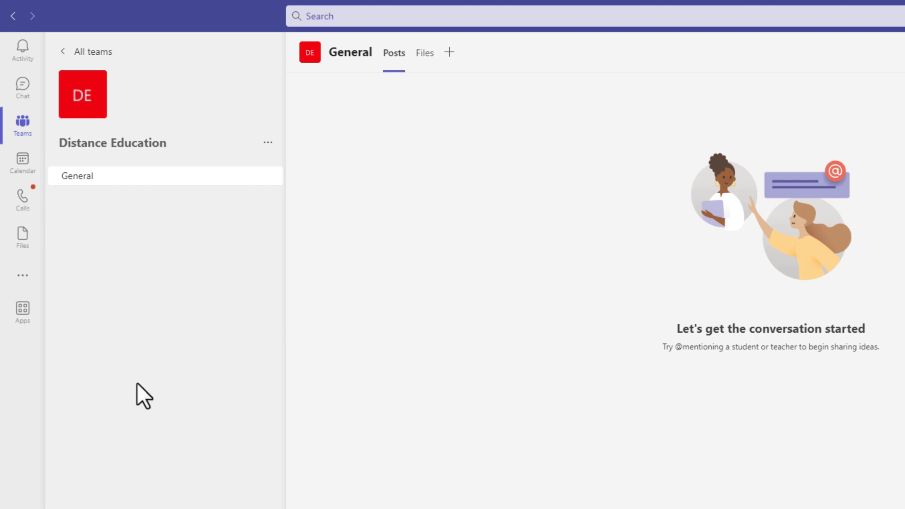
{"action": "mouse_move", "coordinate": [22, 124]}
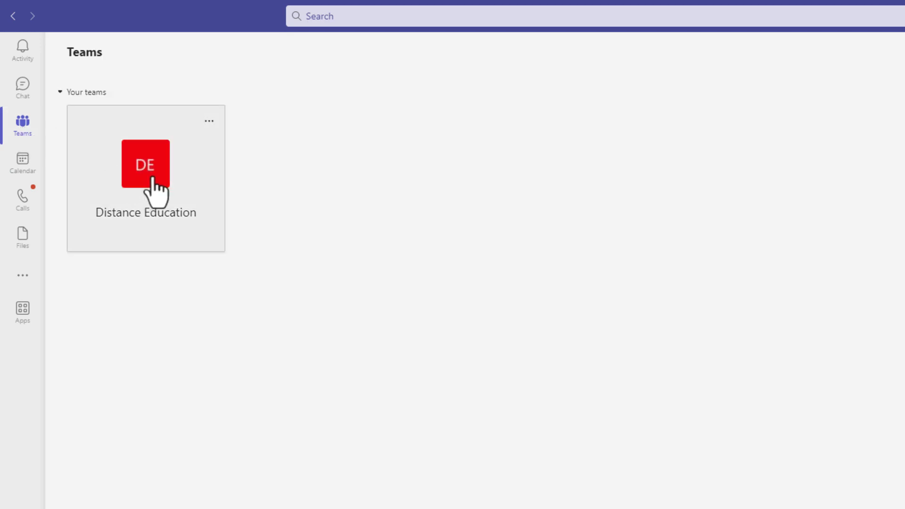
Open the Distance Education team and view the General channel's empty Files area
{"action": "left_click", "coordinate": [145, 164]}
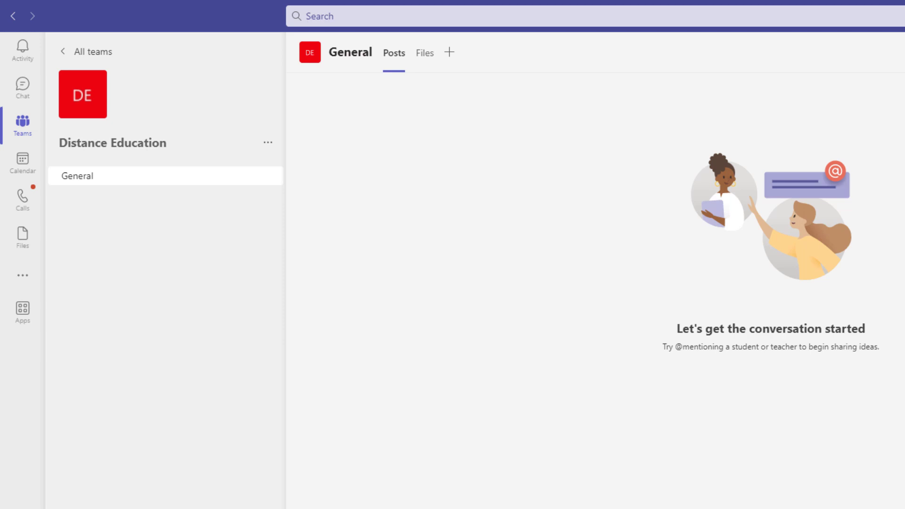
{"action": "mouse_move", "coordinate": [471, 495]}
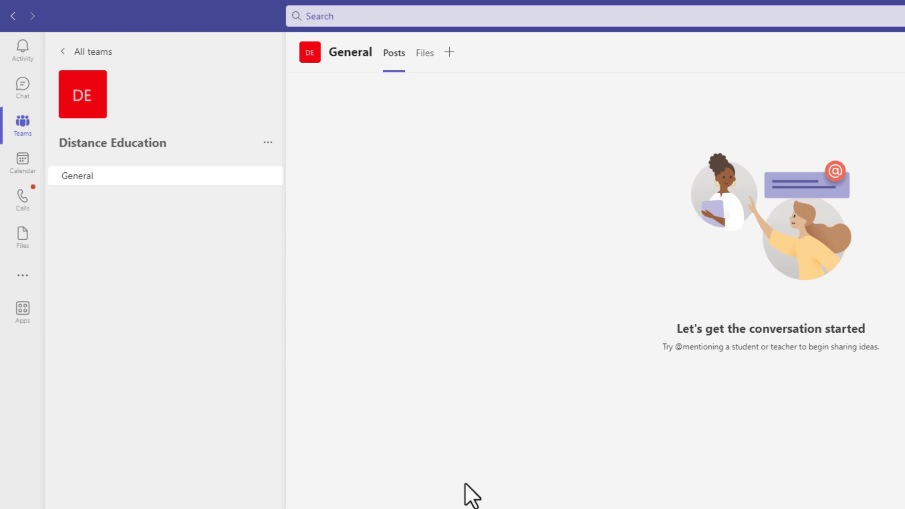
{"action": "mouse_move", "coordinate": [425, 53]}
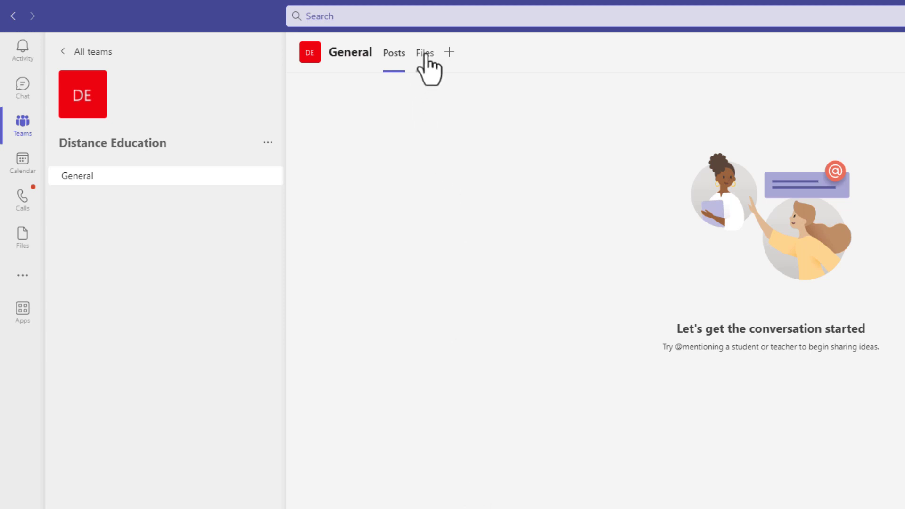
{"action": "left_click", "coordinate": [424, 53]}
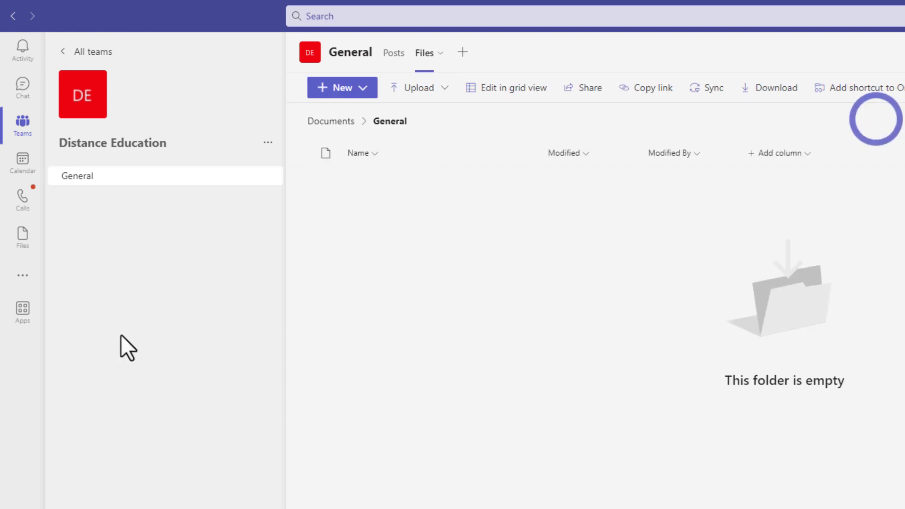
{"action": "mouse_move", "coordinate": [462, 51]}
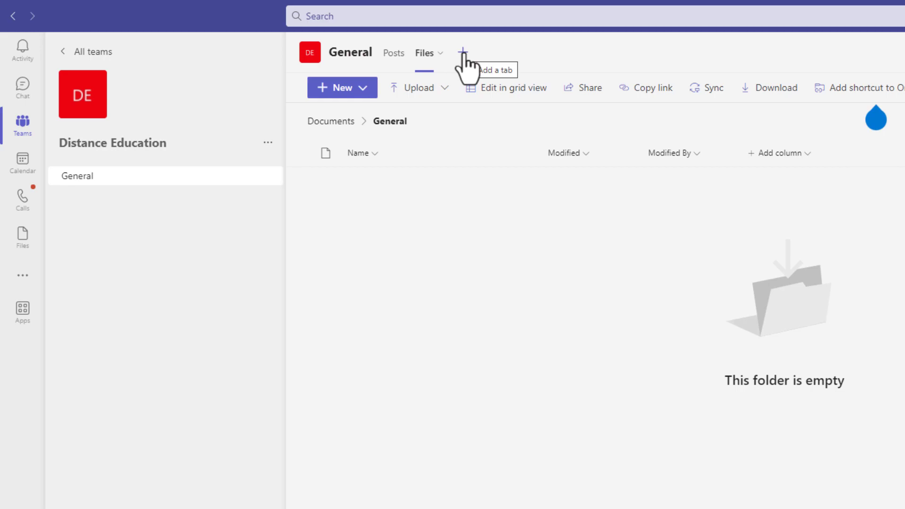
Add a Tasks by Planner and To Do tab to General with a new plan named Tasks
{"action": "left_click", "coordinate": [460, 52]}
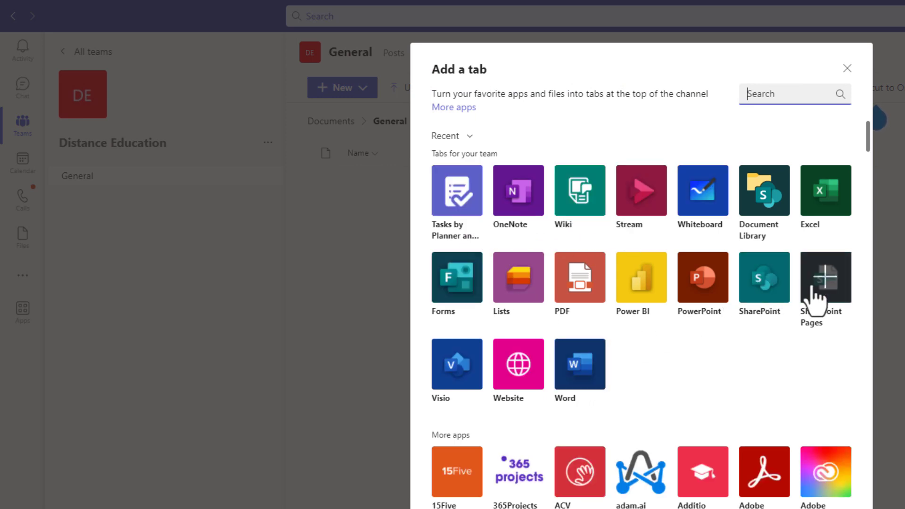
{"action": "left_click", "coordinate": [454, 107]}
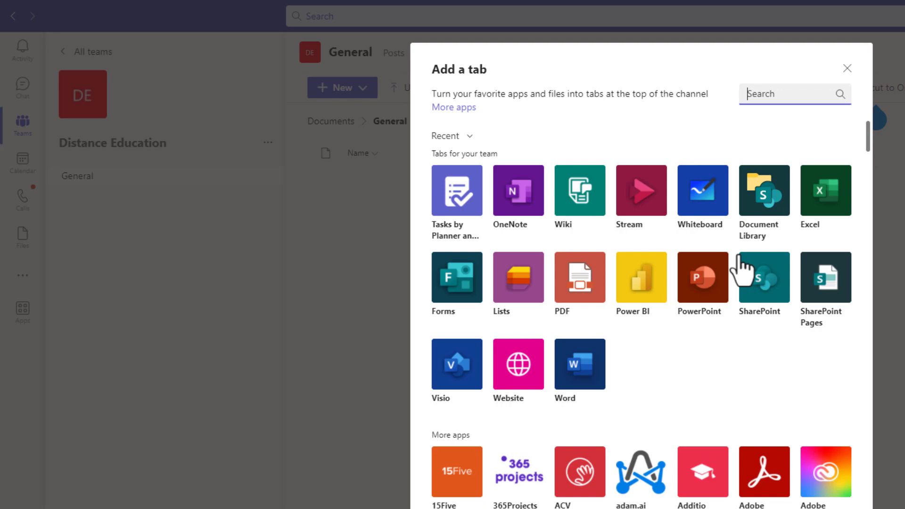
{"action": "mouse_move", "coordinate": [457, 190]}
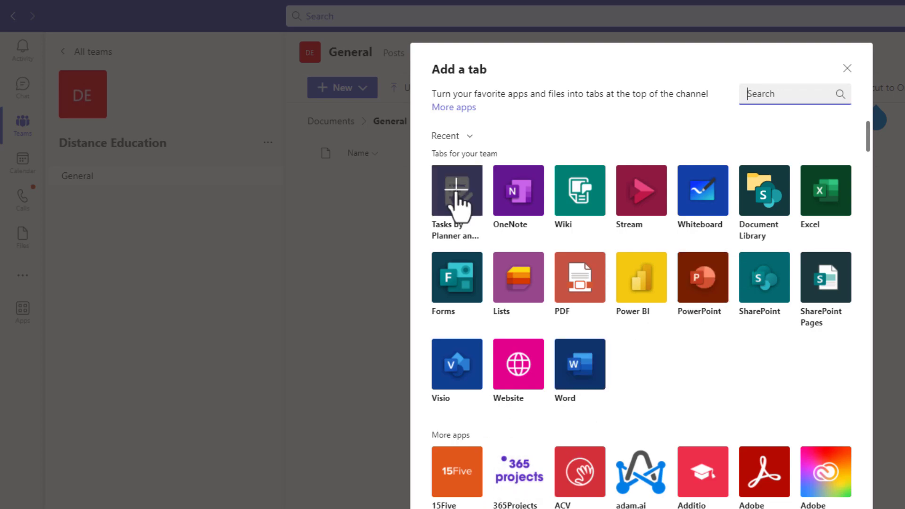
{"action": "left_click", "coordinate": [457, 190]}
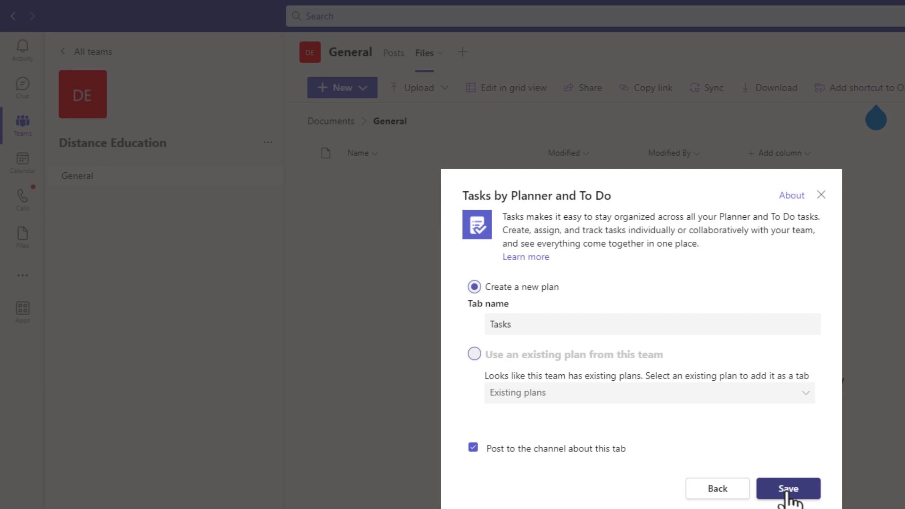
{"action": "left_click", "coordinate": [787, 489]}
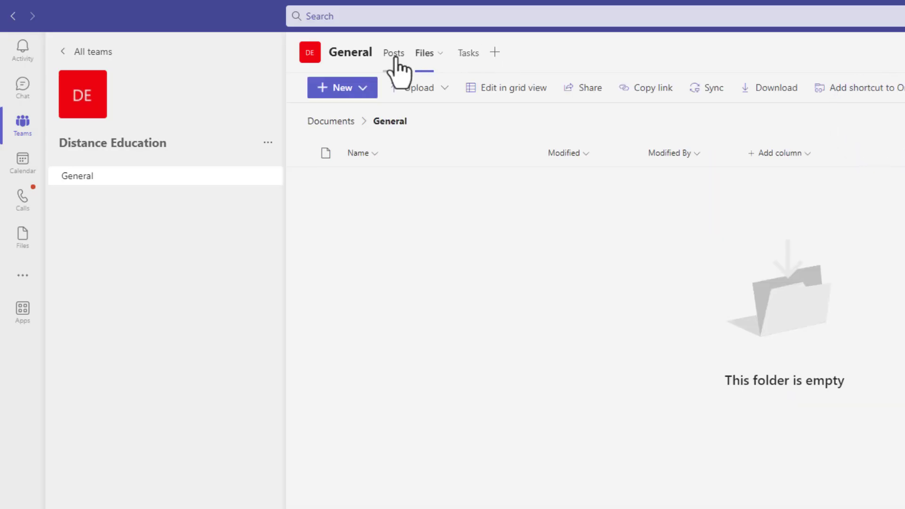
{"action": "left_click", "coordinate": [394, 52]}
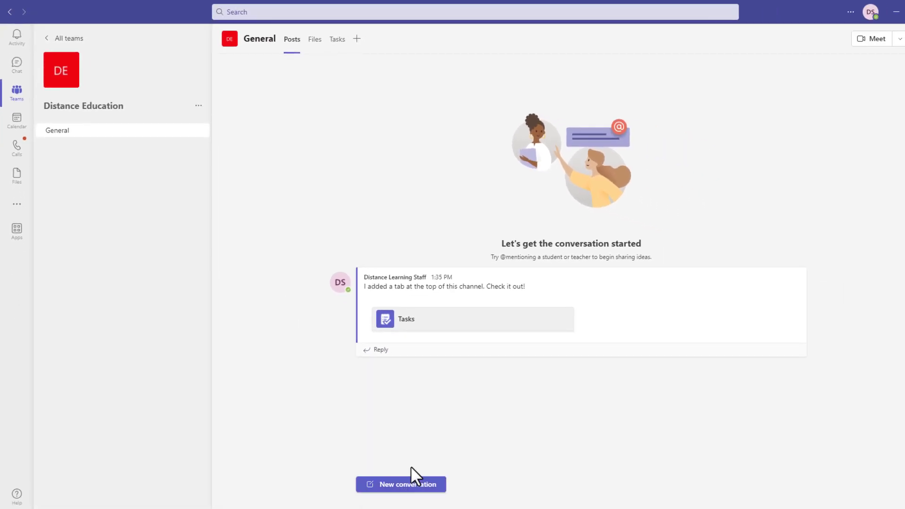
{"action": "mouse_move", "coordinate": [315, 219]}
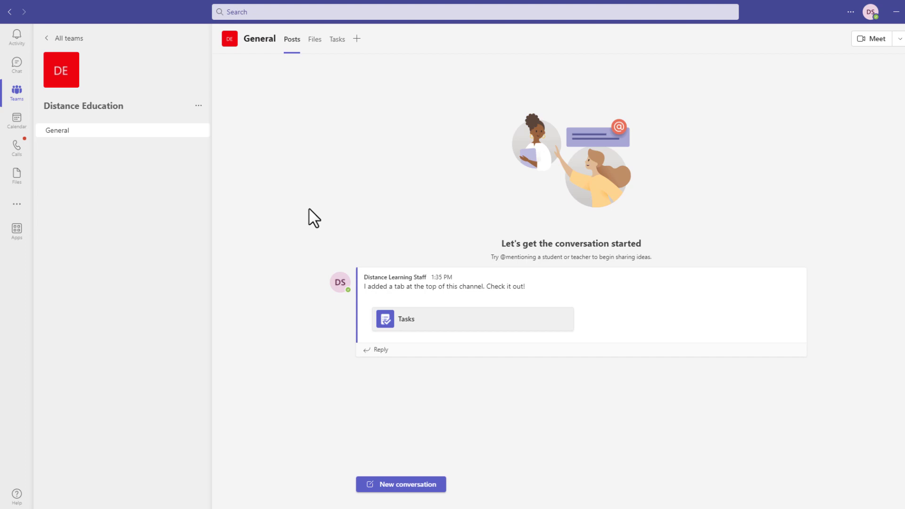
{"action": "mouse_move", "coordinate": [63, 134]}
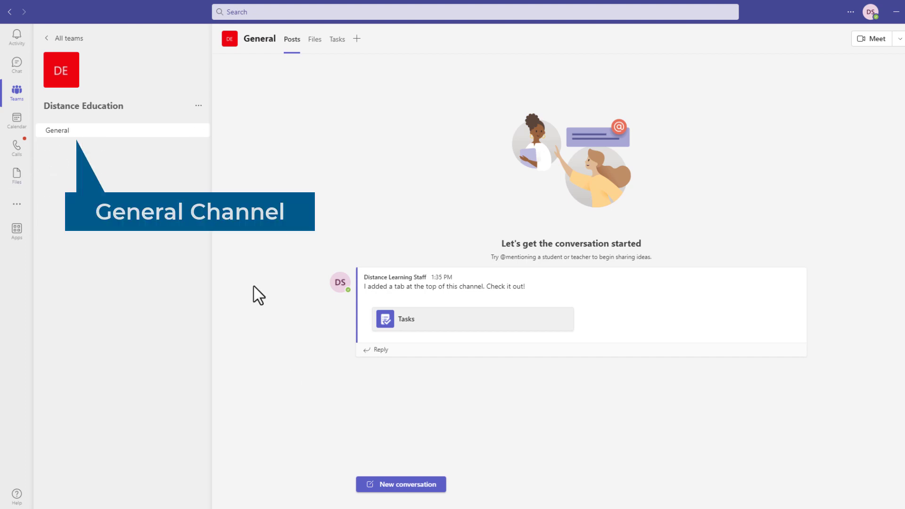
{"action": "left_click", "coordinate": [400, 483]}
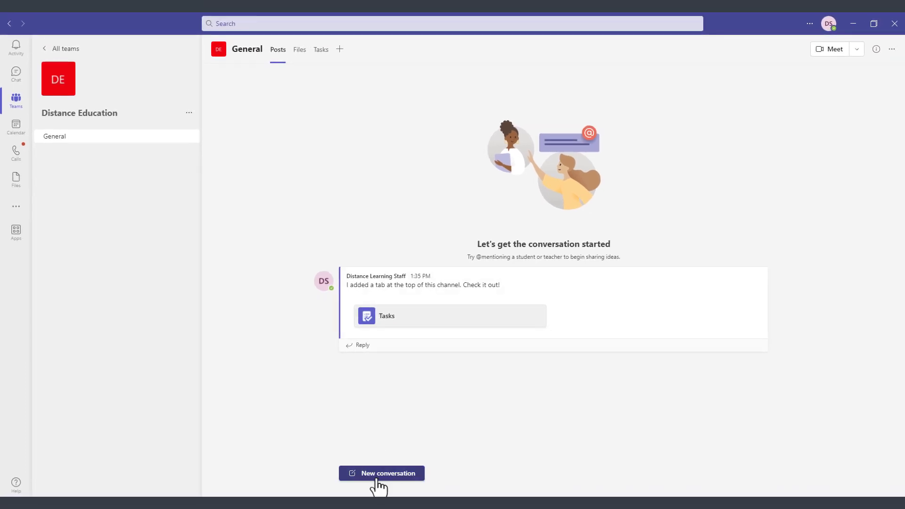
Post 'What should we include in the Distance Education Handbook?' and a version mentioning Online Instructor
{"action": "left_click", "coordinate": [381, 472]}
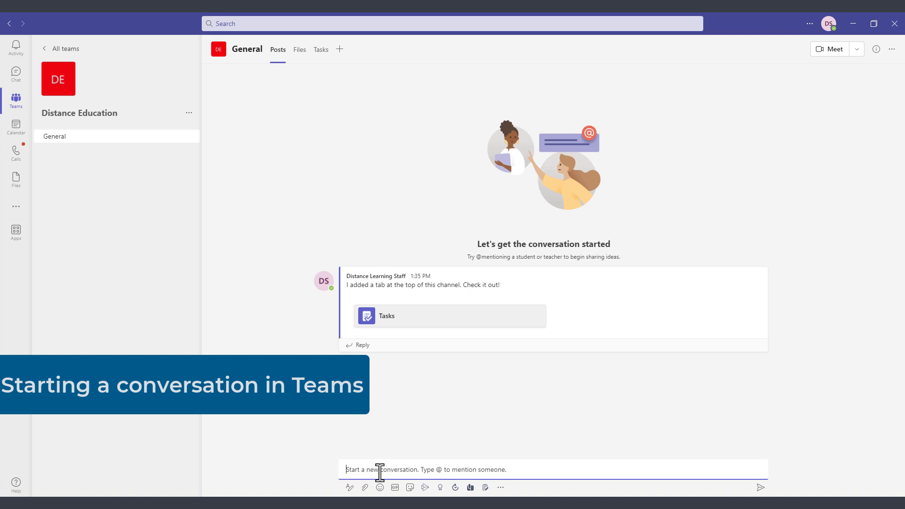
{"action": "type", "text": "What should we include in the Distance Education Handbook?"}
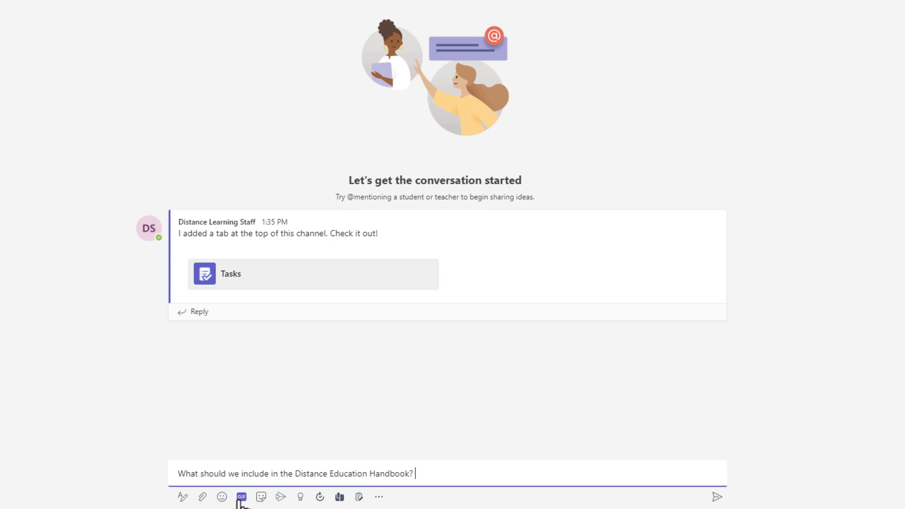
{"action": "mouse_move", "coordinate": [281, 496]}
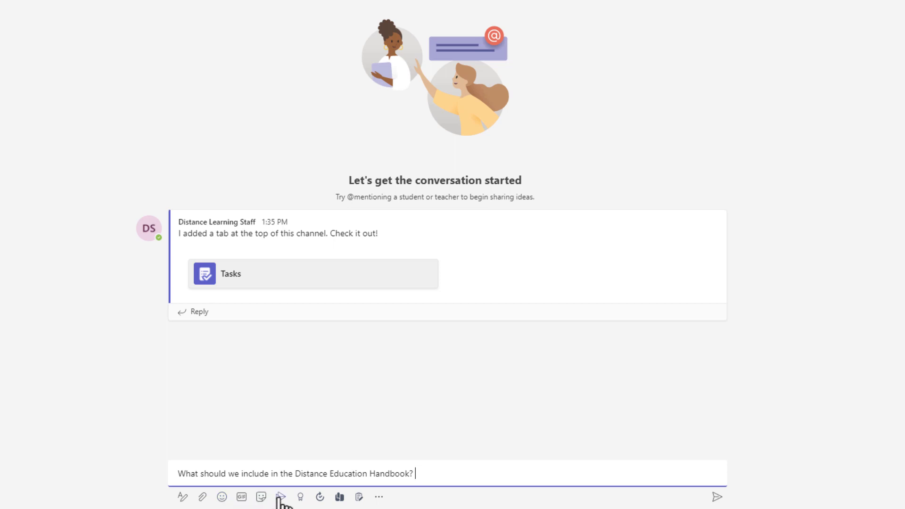
{"action": "mouse_move", "coordinate": [323, 499]}
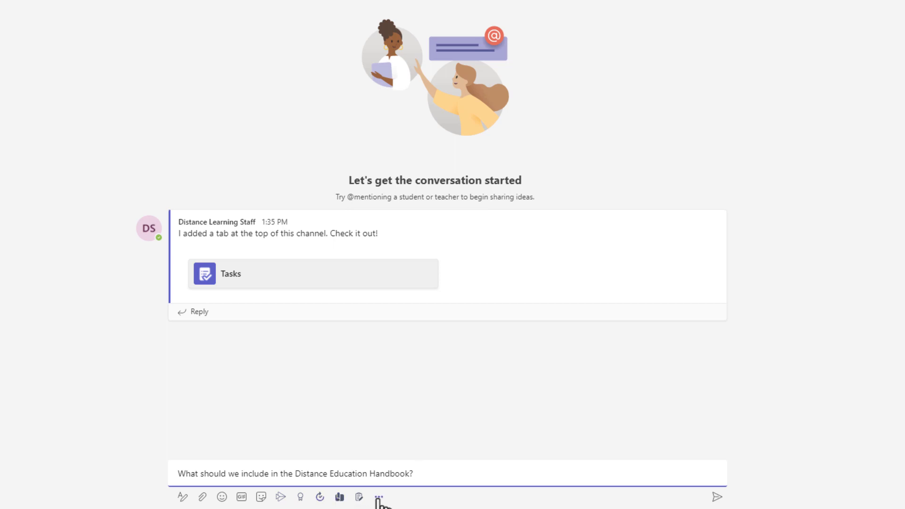
{"action": "left_click", "coordinate": [378, 496]}
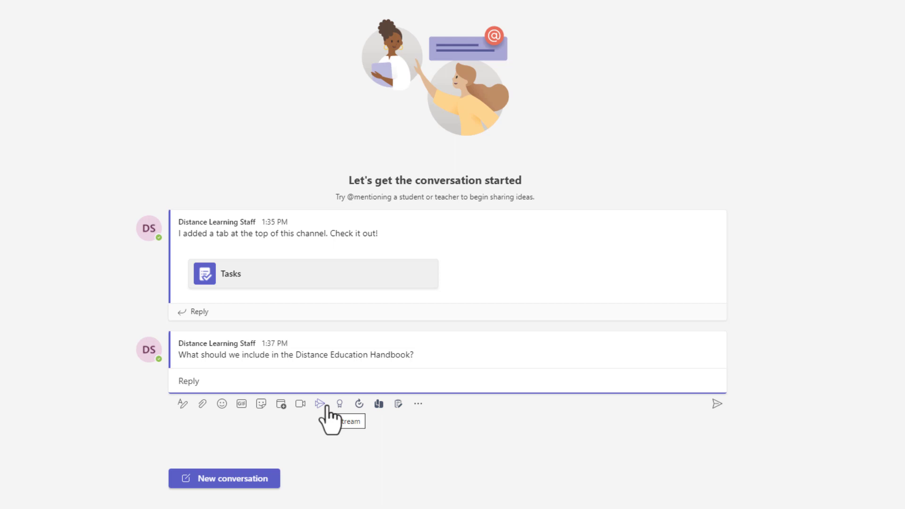
{"action": "left_click", "coordinate": [187, 380]}
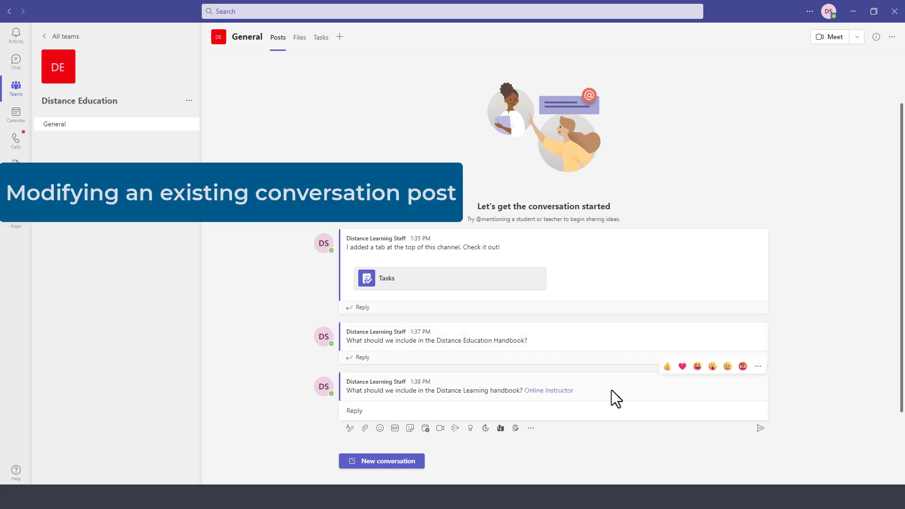
{"action": "mouse_move", "coordinate": [504, 407]}
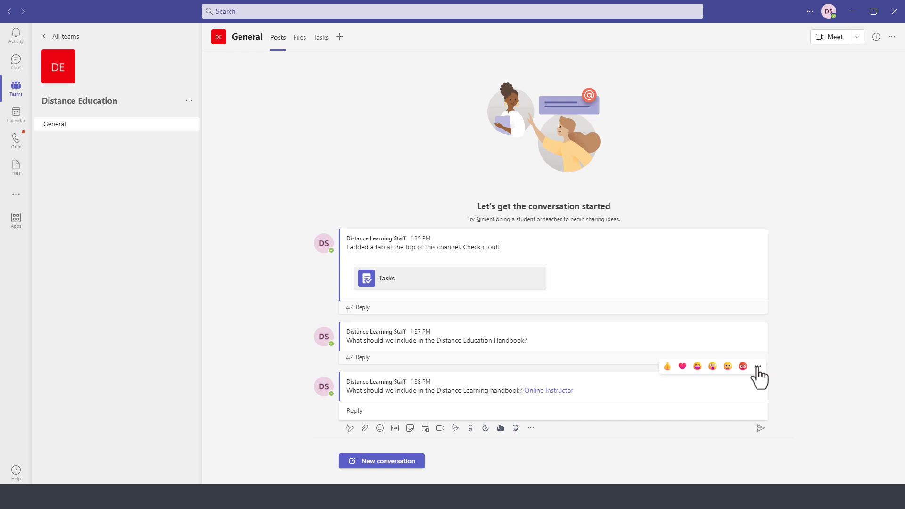
Open the More options menu on the latest post mentioning Online Instructor
{"action": "left_click", "coordinate": [759, 367]}
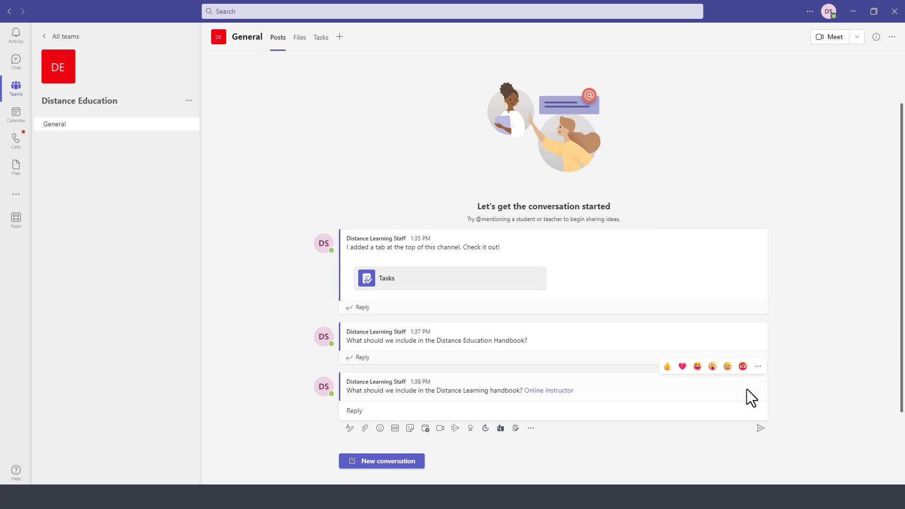
{"action": "mouse_move", "coordinate": [738, 401]}
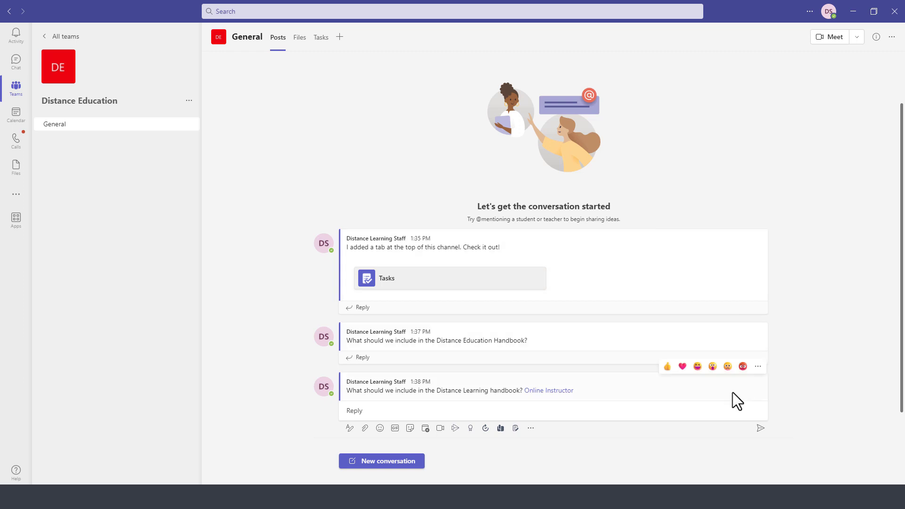
{"action": "mouse_move", "coordinate": [757, 367]}
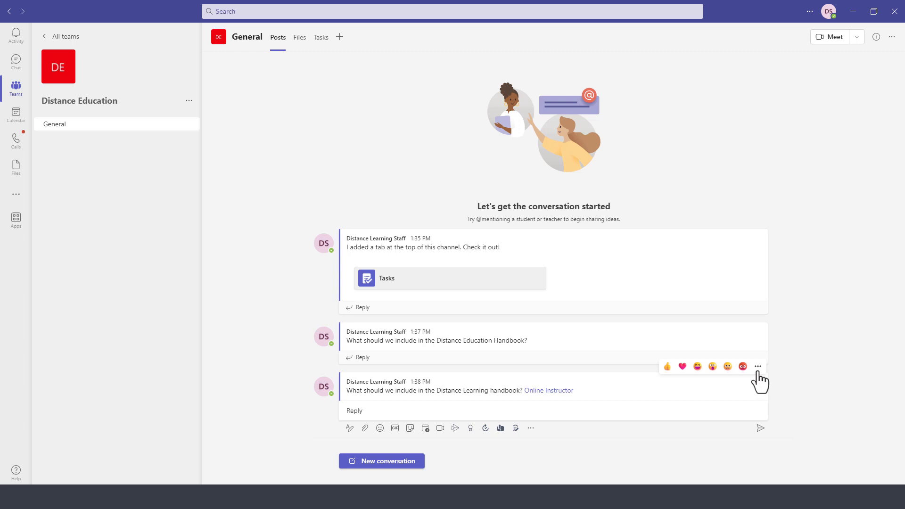
{"action": "mouse_move", "coordinate": [758, 368]}
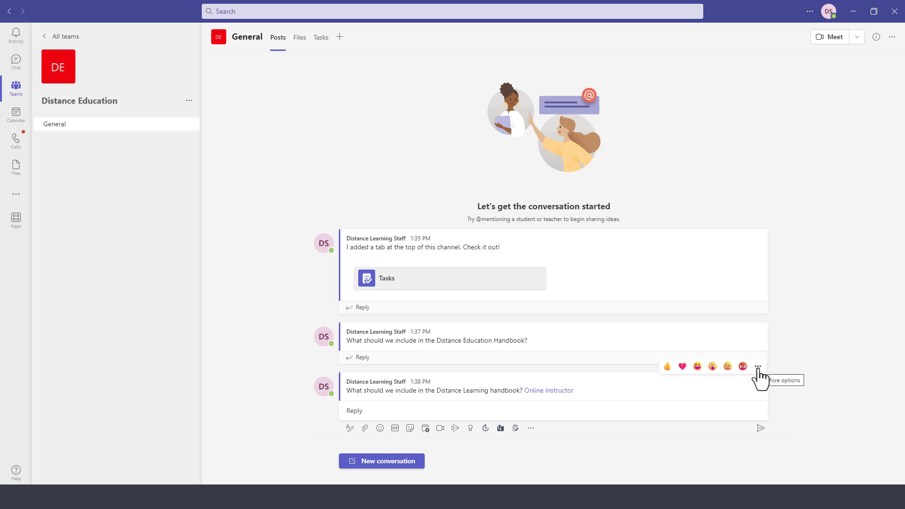
{"action": "left_click", "coordinate": [758, 366]}
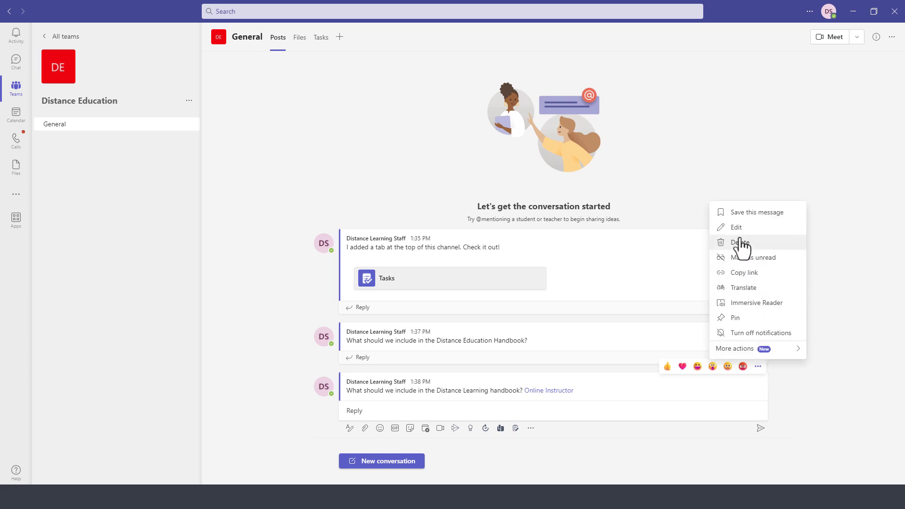
Edit the latest post to read 'Any thoughts Online Instructor' and save the change
{"action": "left_click", "coordinate": [735, 227]}
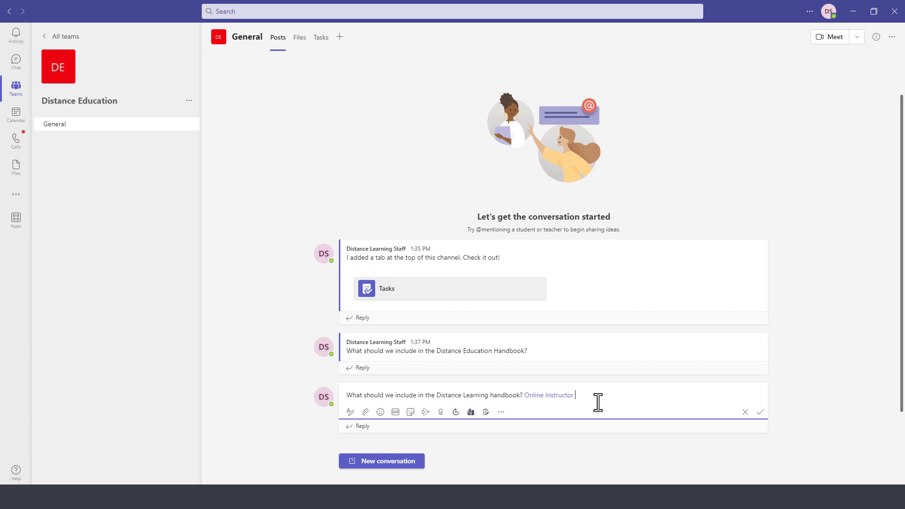
{"action": "type", "text": "@skad"}
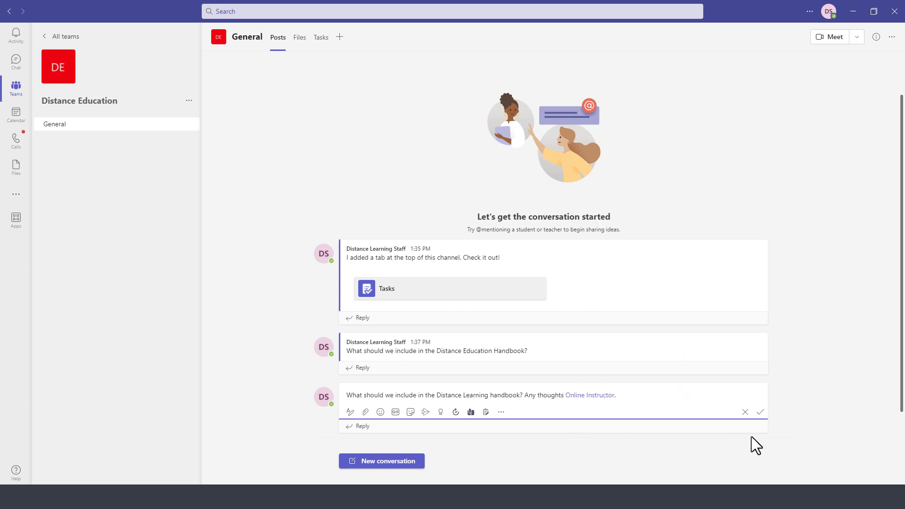
{"action": "left_click", "coordinate": [759, 412]}
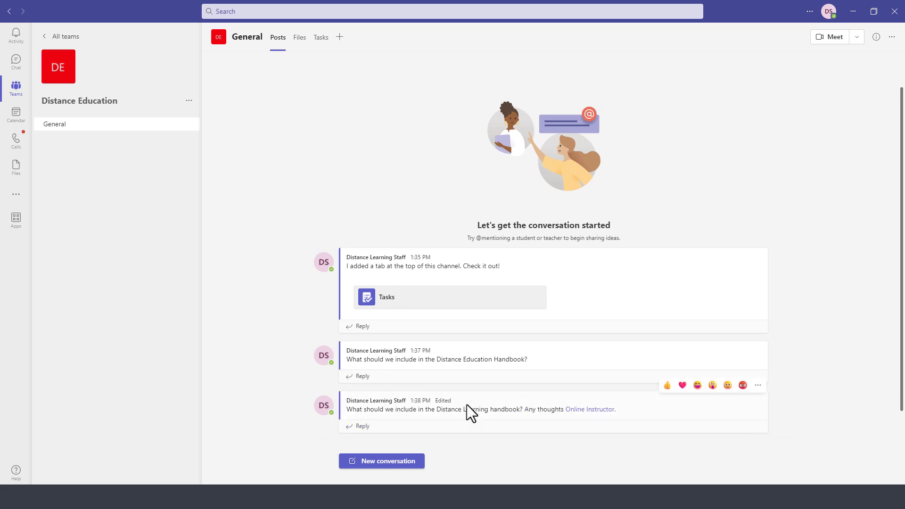
{"action": "left_click", "coordinate": [381, 460]}
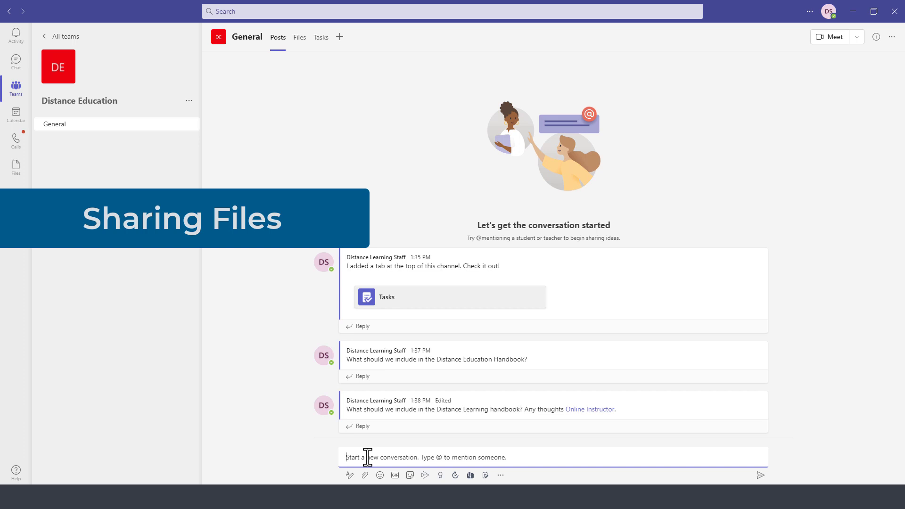
Post 'Here is the distance education handbook.' with the Distance Education Handbook file uploaded
{"action": "type", "text": "Here is the distance education handbook."}
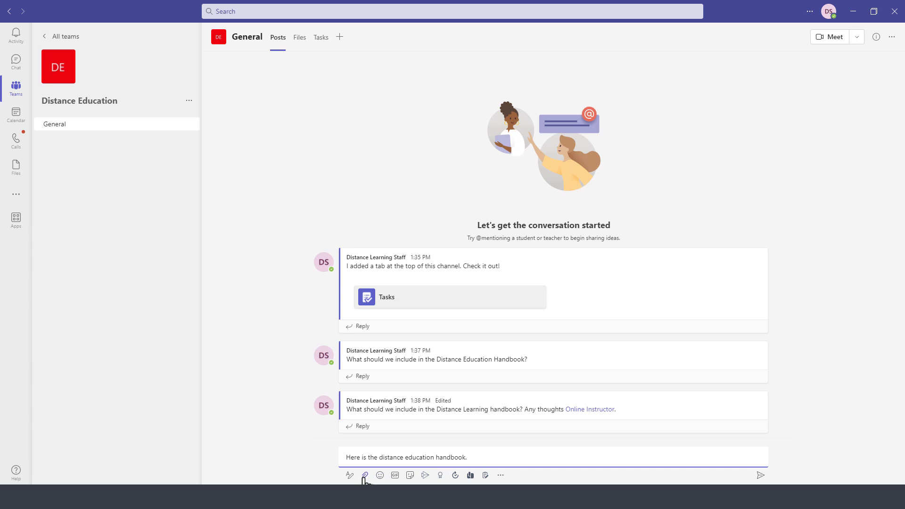
{"action": "left_click", "coordinate": [364, 475]}
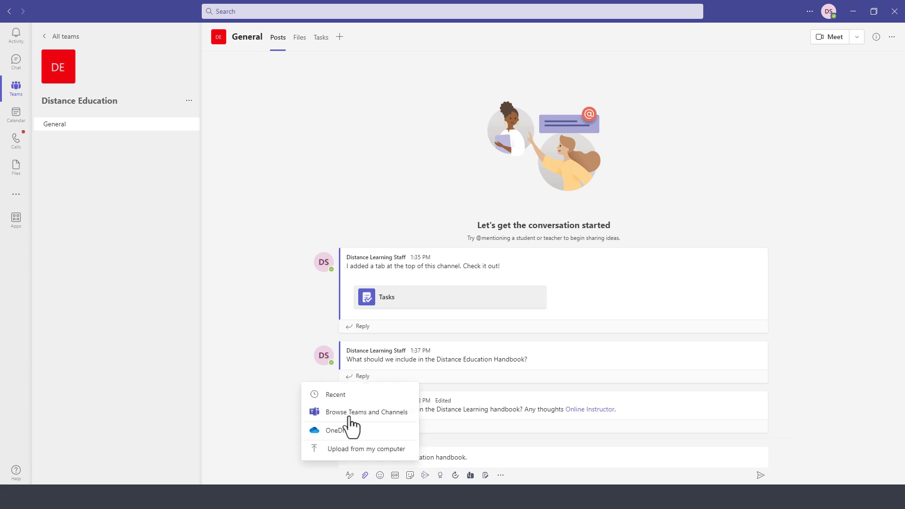
{"action": "mouse_move", "coordinate": [333, 401]}
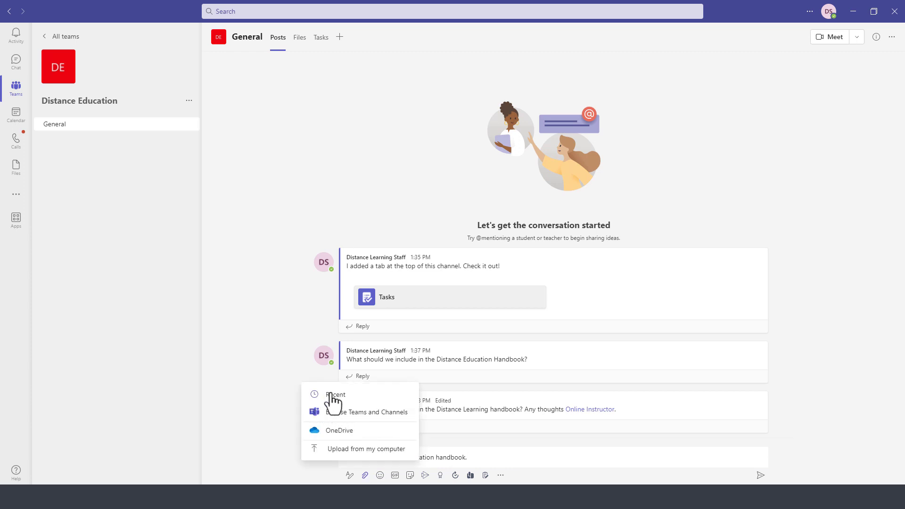
{"action": "mouse_move", "coordinate": [342, 442]}
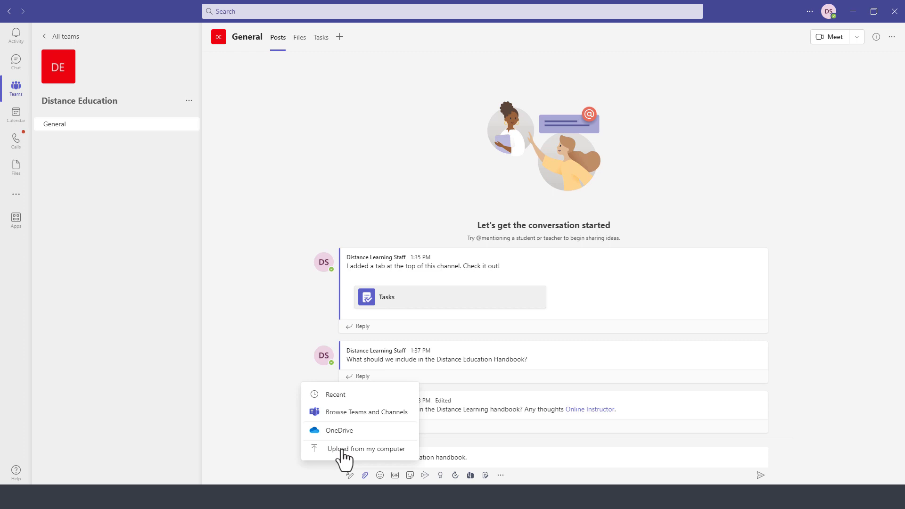
{"action": "left_click", "coordinate": [364, 449]}
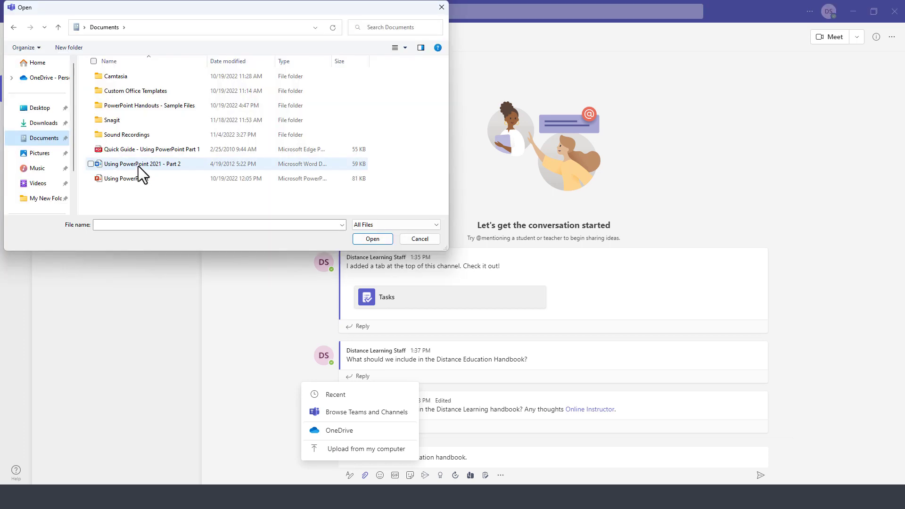
{"action": "left_click", "coordinate": [142, 193]}
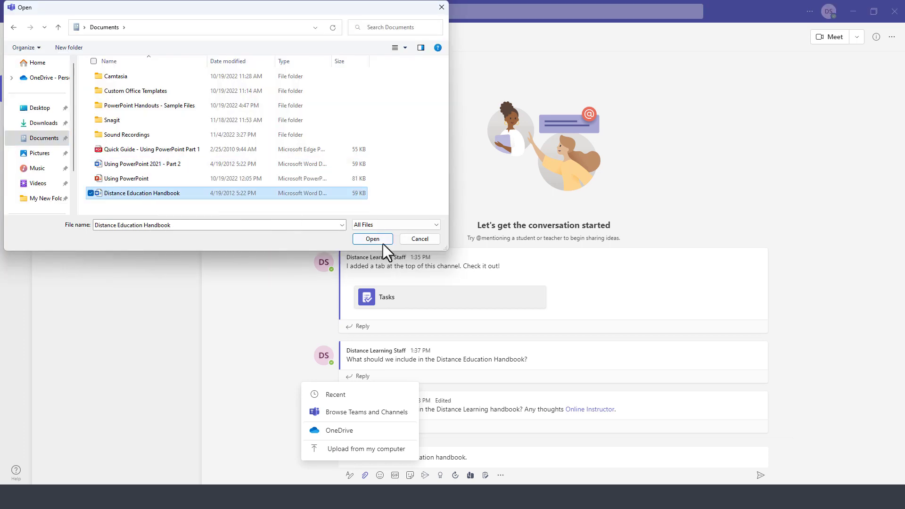
{"action": "left_click", "coordinate": [372, 239]}
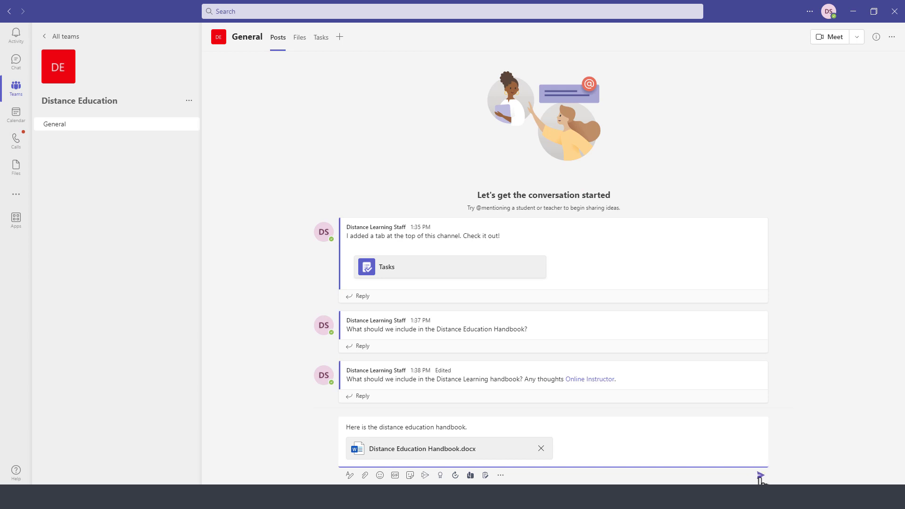
{"action": "left_click", "coordinate": [760, 476]}
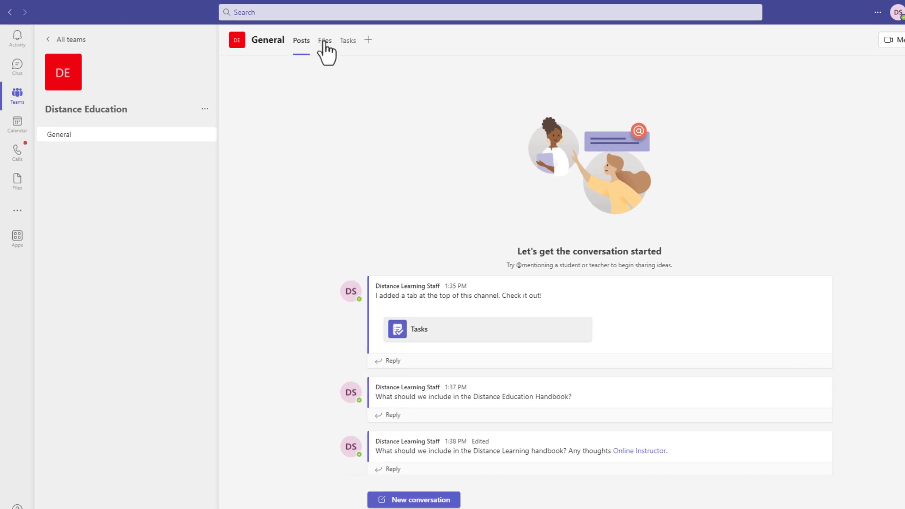
{"action": "mouse_move", "coordinate": [323, 55]}
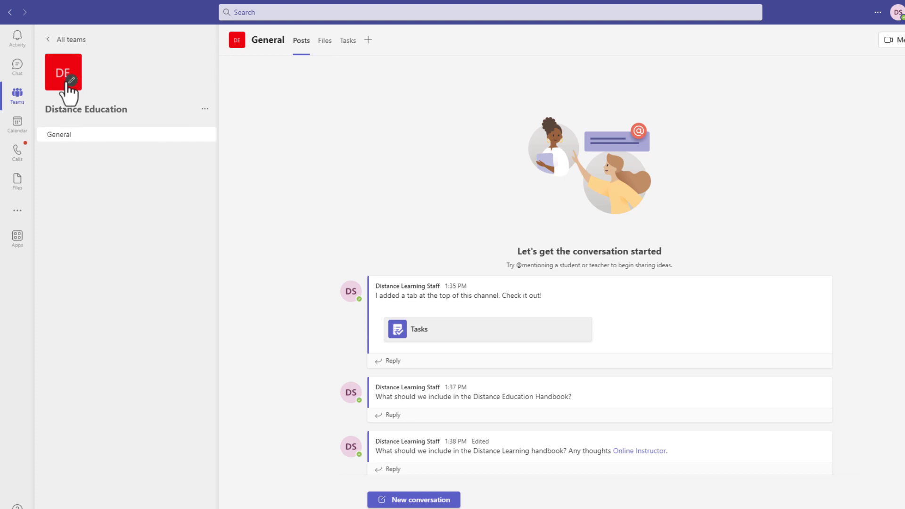
{"action": "mouse_move", "coordinate": [442, 386]}
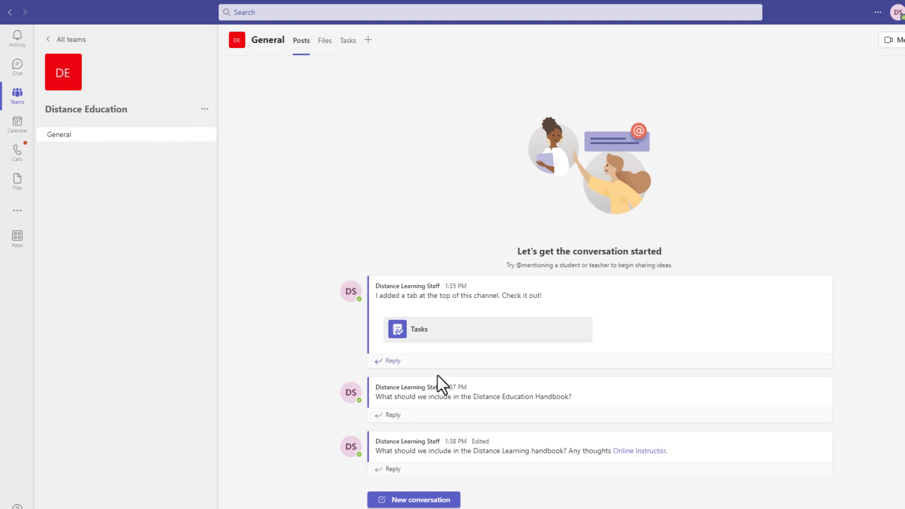
{"action": "mouse_move", "coordinate": [324, 41]}
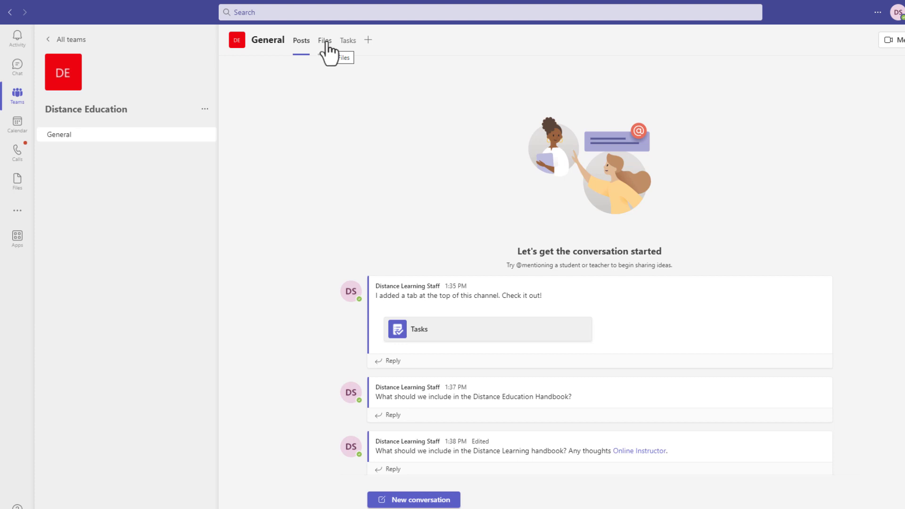
View the General channel's Files, now listing the Distance Education Handbook document
{"action": "left_click", "coordinate": [324, 40]}
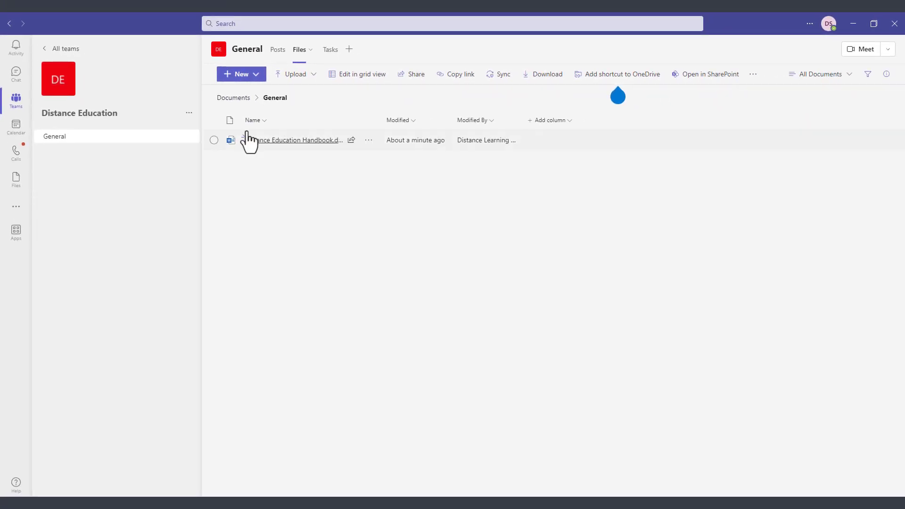
{"action": "mouse_move", "coordinate": [292, 140]}
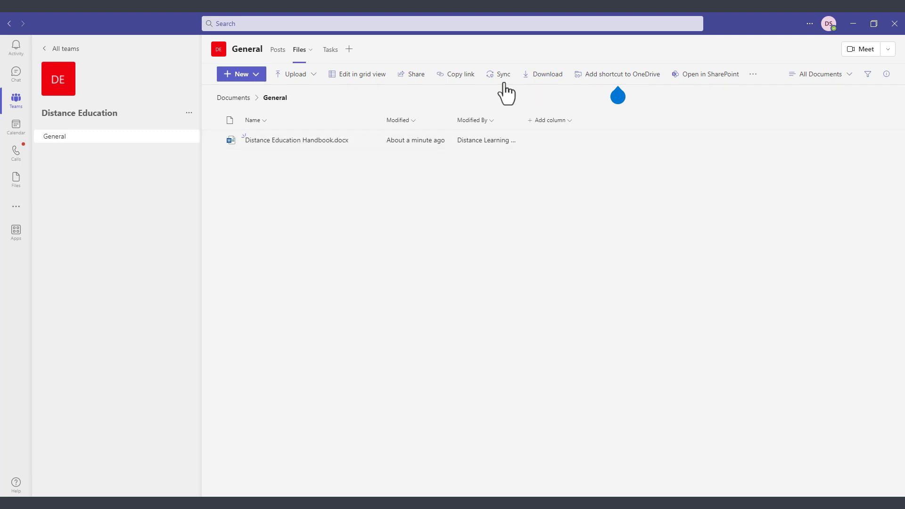
{"action": "mouse_move", "coordinate": [591, 87]}
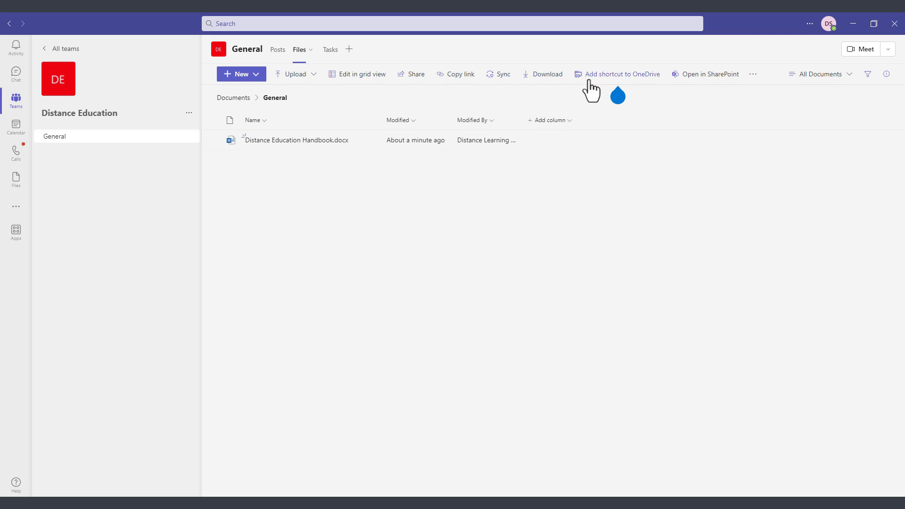
{"action": "mouse_move", "coordinate": [638, 88]}
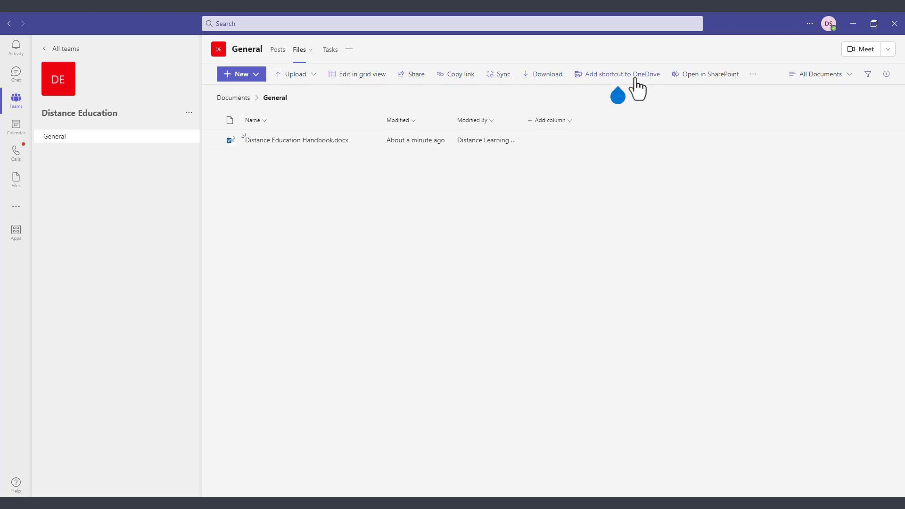
Add a To do task 'Review the Distance Education Handbook' with a due date, then return to Posts
{"action": "left_click", "coordinate": [321, 49]}
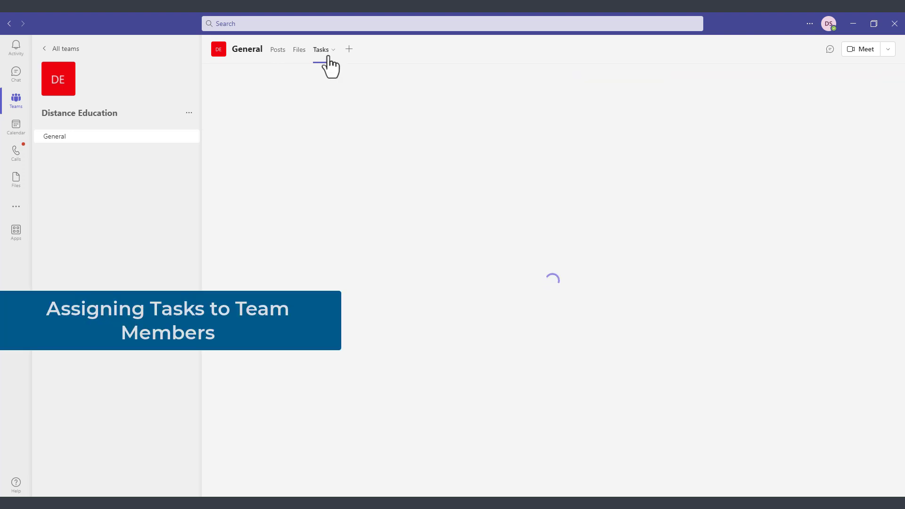
{"action": "left_click", "coordinate": [321, 49]}
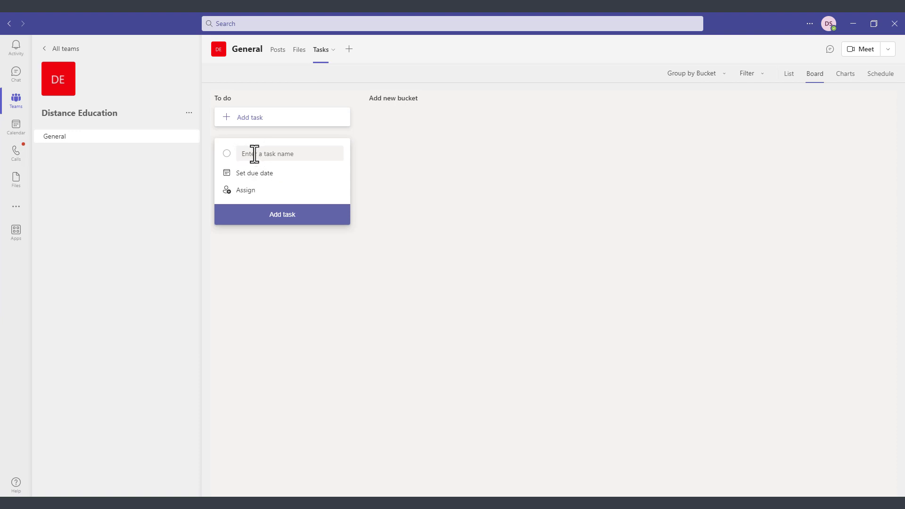
{"action": "type", "text": "Review the Distance Education H"}
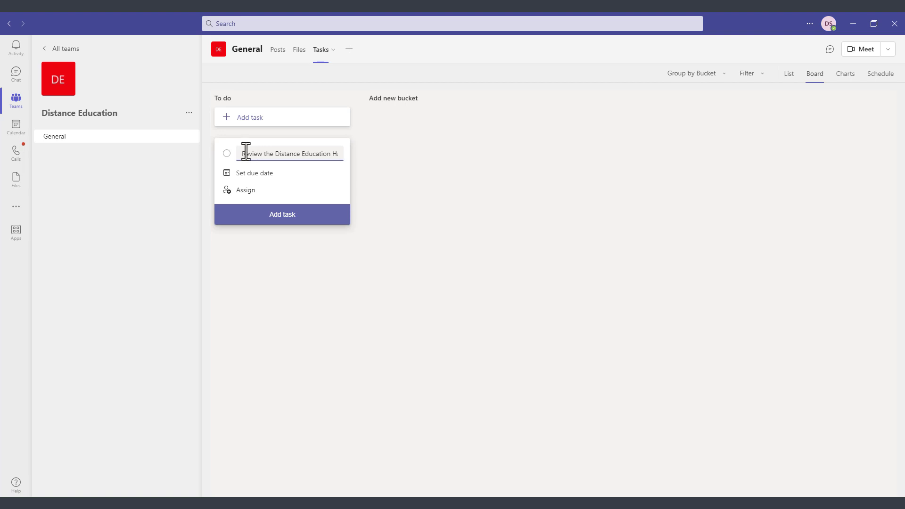
{"action": "left_click", "coordinate": [254, 173]}
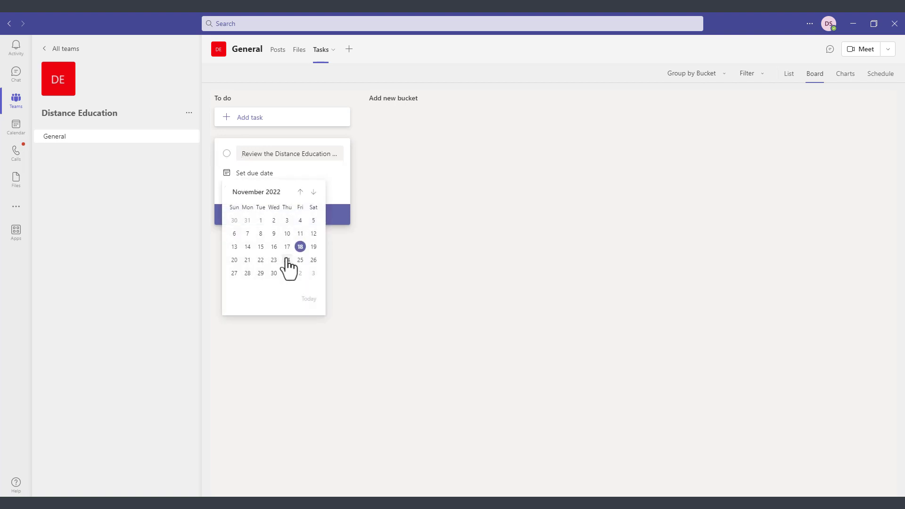
{"action": "left_click", "coordinate": [300, 260]}
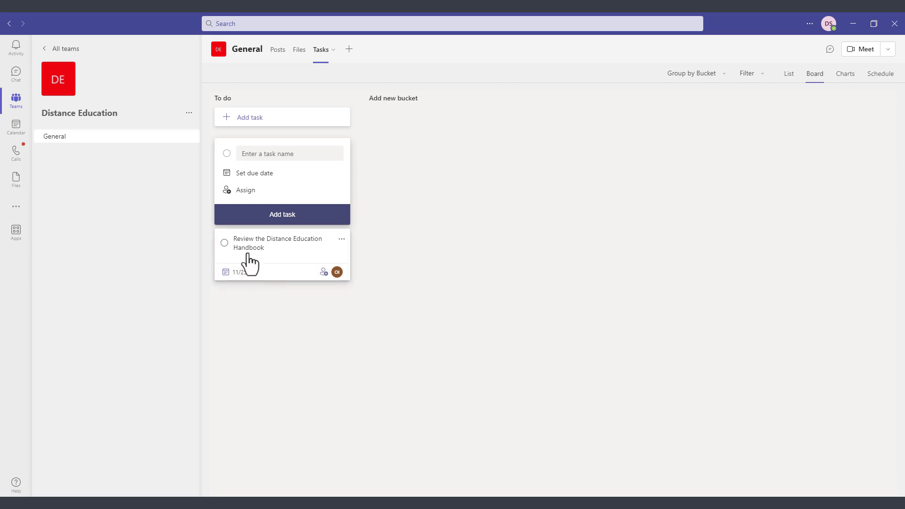
{"action": "left_click", "coordinate": [278, 49]}
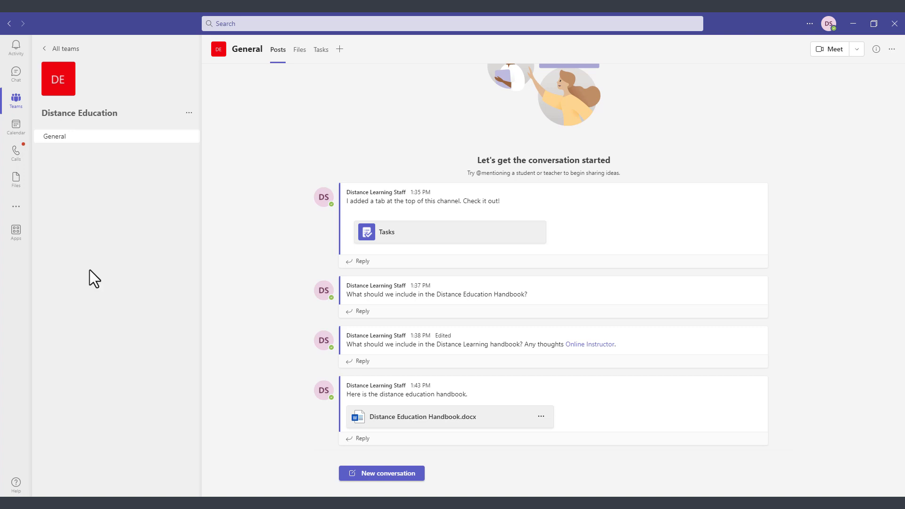
{"action": "mouse_move", "coordinate": [16, 98]}
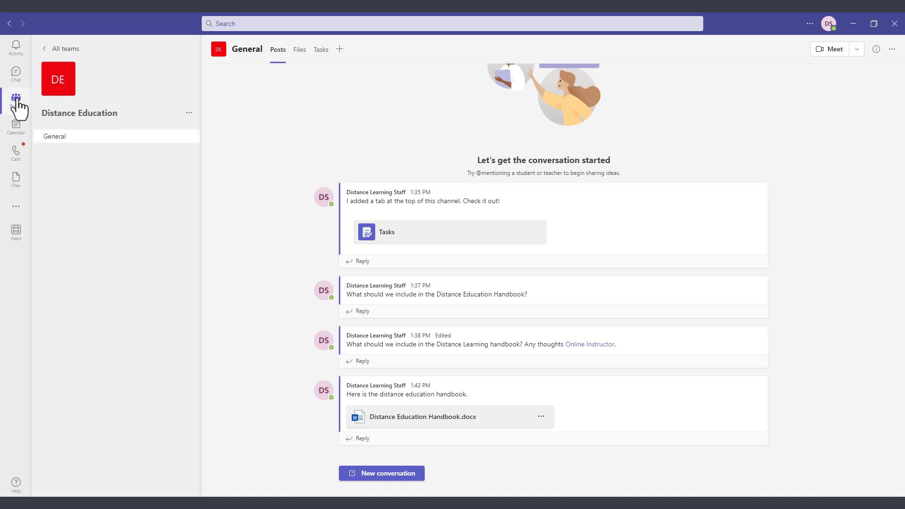
{"action": "left_click", "coordinate": [16, 100]}
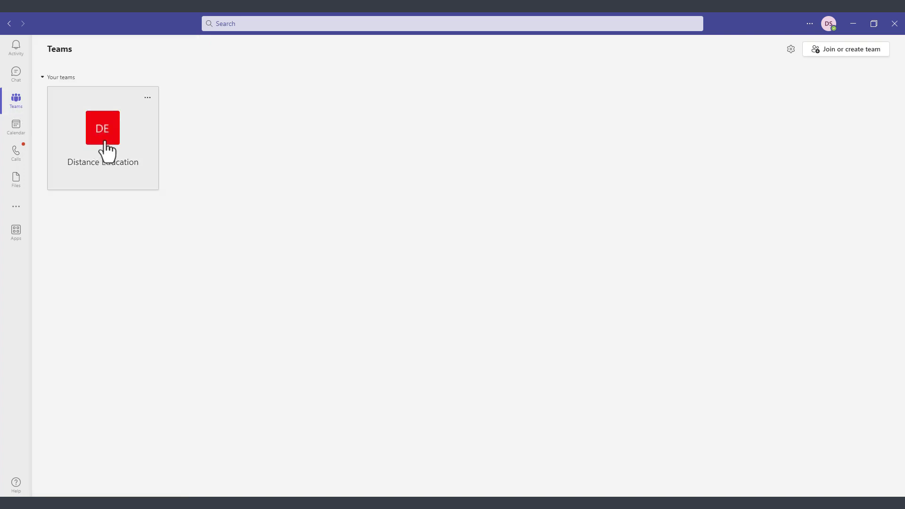
{"action": "left_click", "coordinate": [103, 127]}
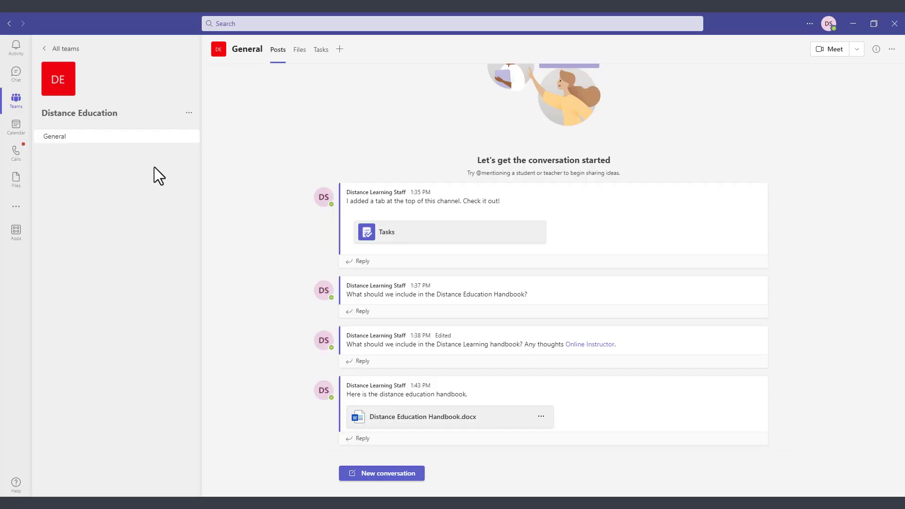
{"action": "mouse_move", "coordinate": [108, 132]}
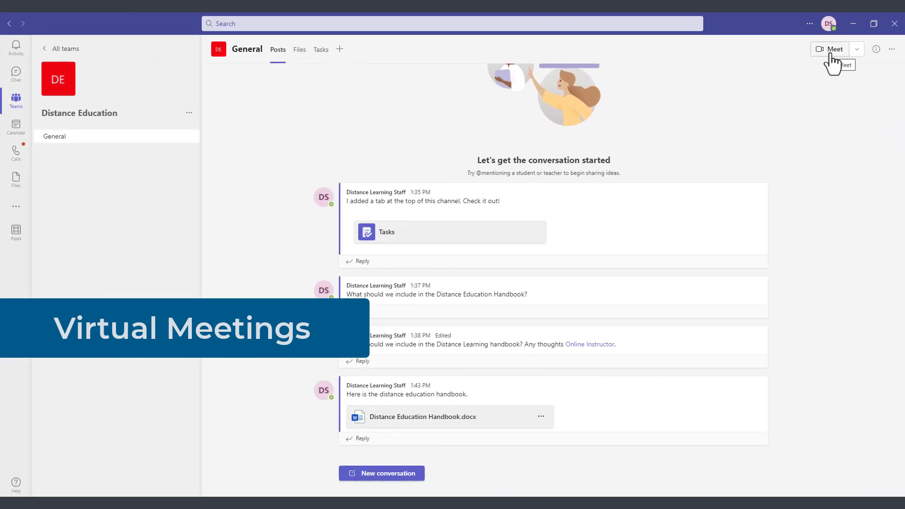
{"action": "left_click", "coordinate": [856, 49]}
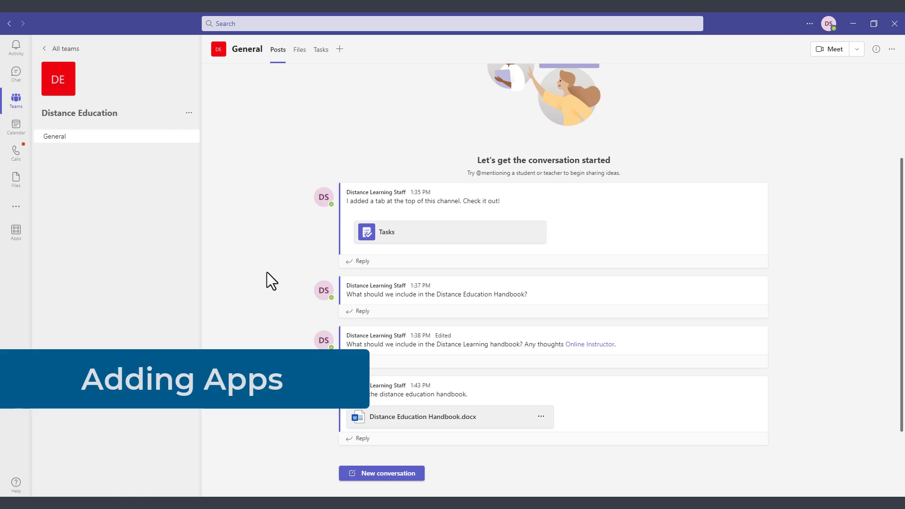
{"action": "mouse_move", "coordinate": [277, 288]}
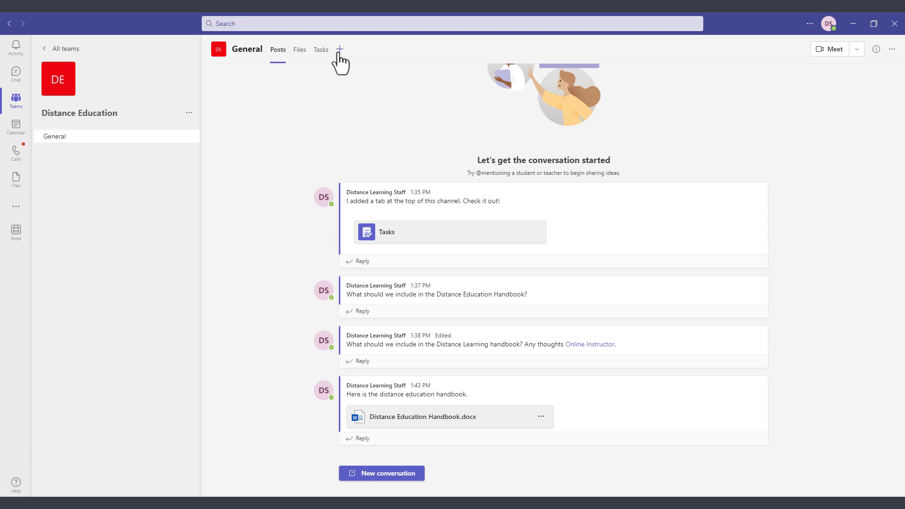
{"action": "mouse_move", "coordinate": [341, 58]}
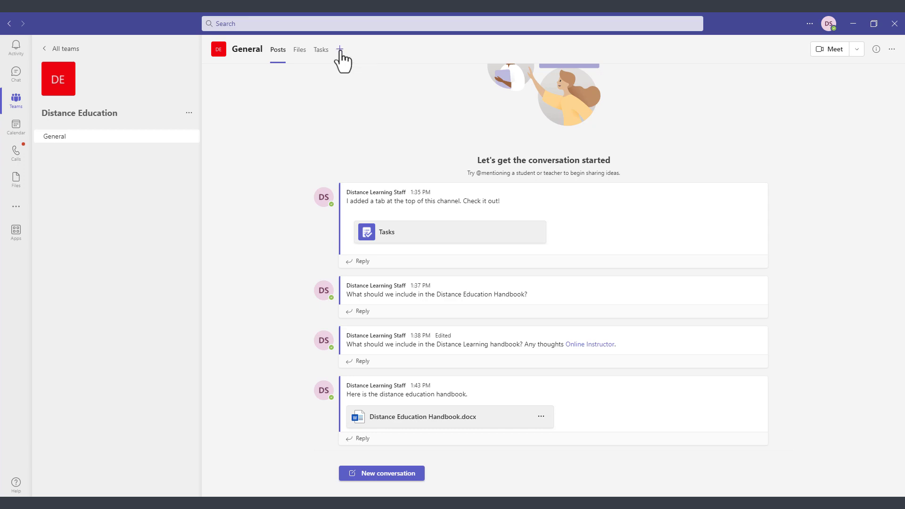
Add a OneNote tab linked to the Distance Education Notebook in the General channel
{"action": "left_click", "coordinate": [340, 49]}
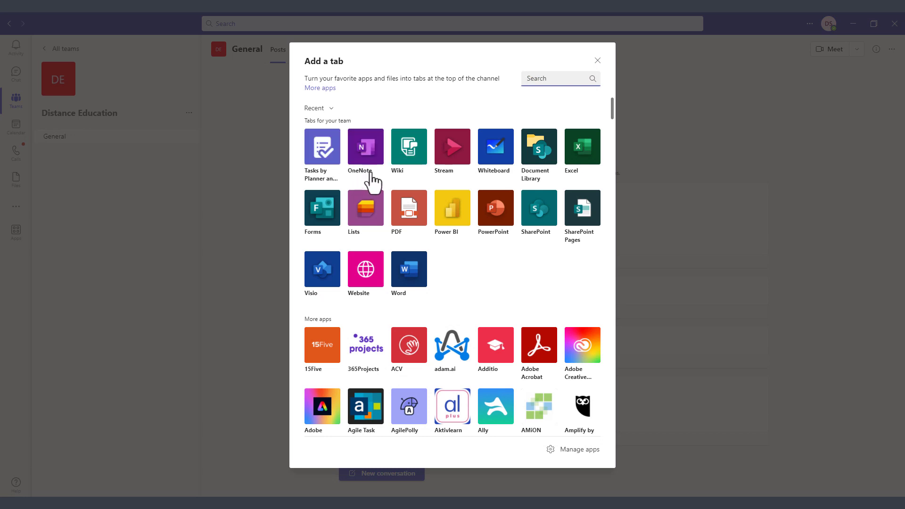
{"action": "left_click", "coordinate": [597, 60]}
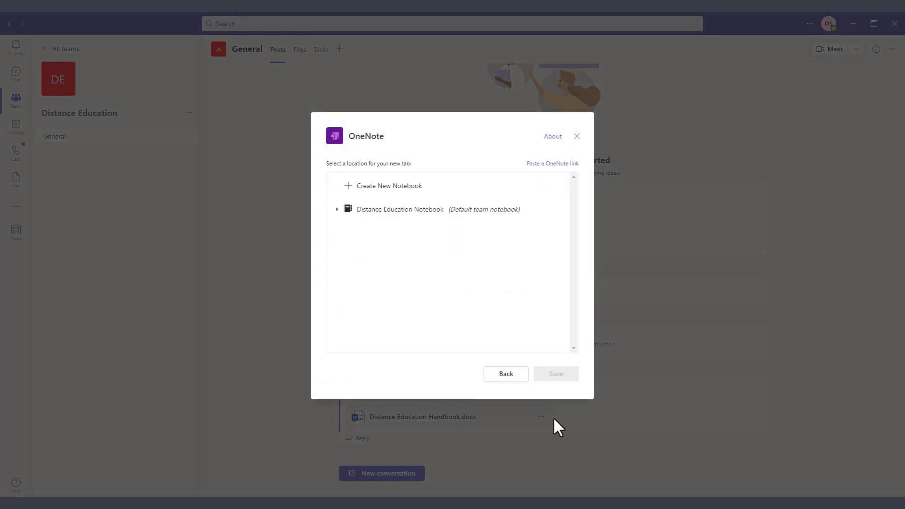
{"action": "left_click", "coordinate": [399, 209]}
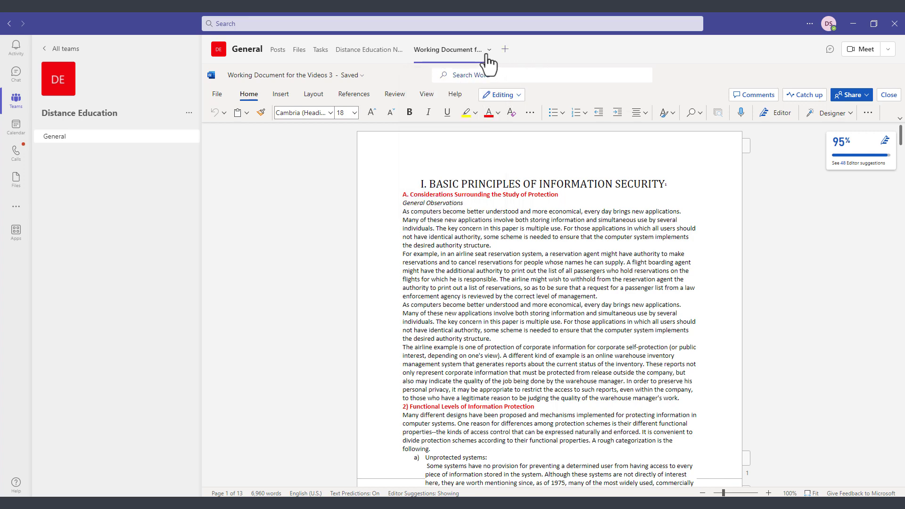
{"action": "mouse_move", "coordinate": [490, 49]}
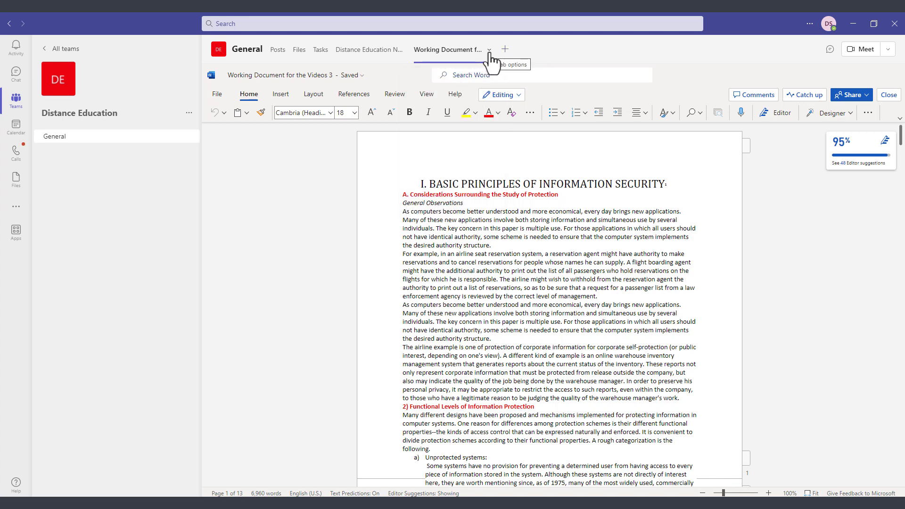
Remove the 'Working Document for the Videos 3' tab, leaving the notebook tab beside Tasks
{"action": "left_click", "coordinate": [489, 50]}
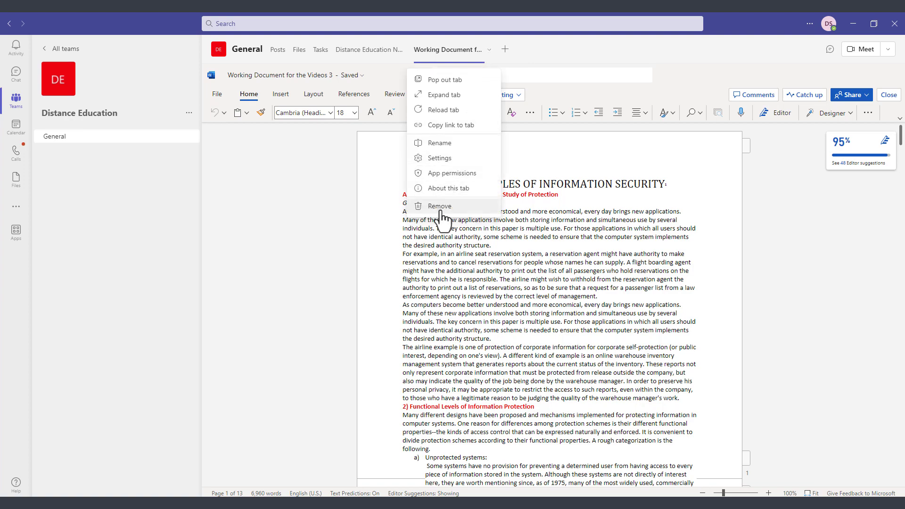
{"action": "left_click", "coordinate": [439, 206]}
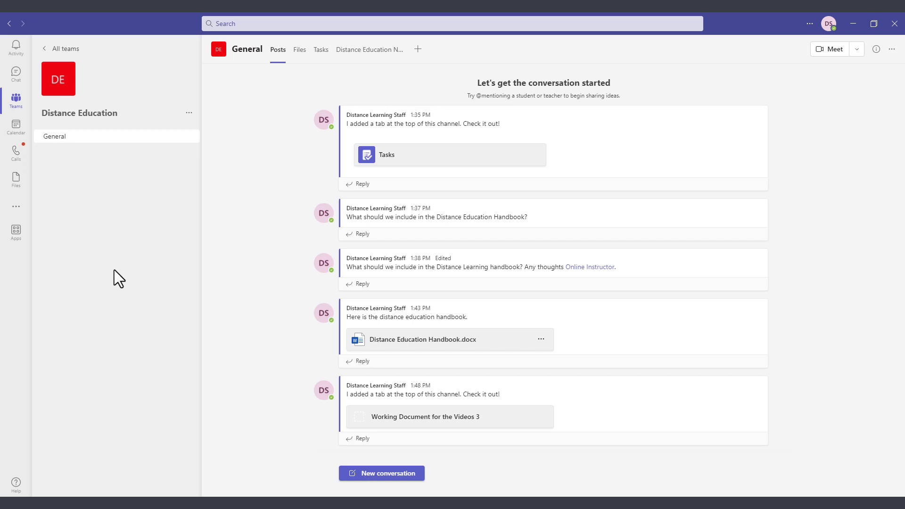
{"action": "mouse_move", "coordinate": [119, 278]}
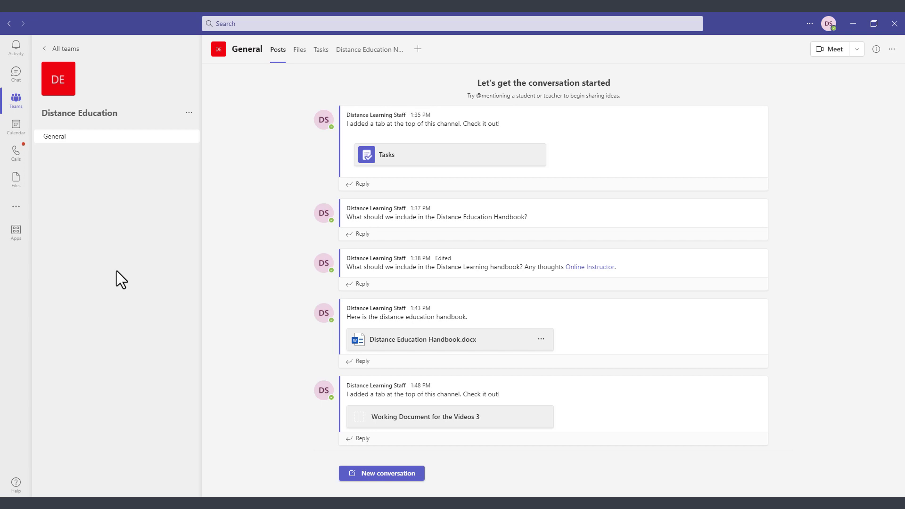